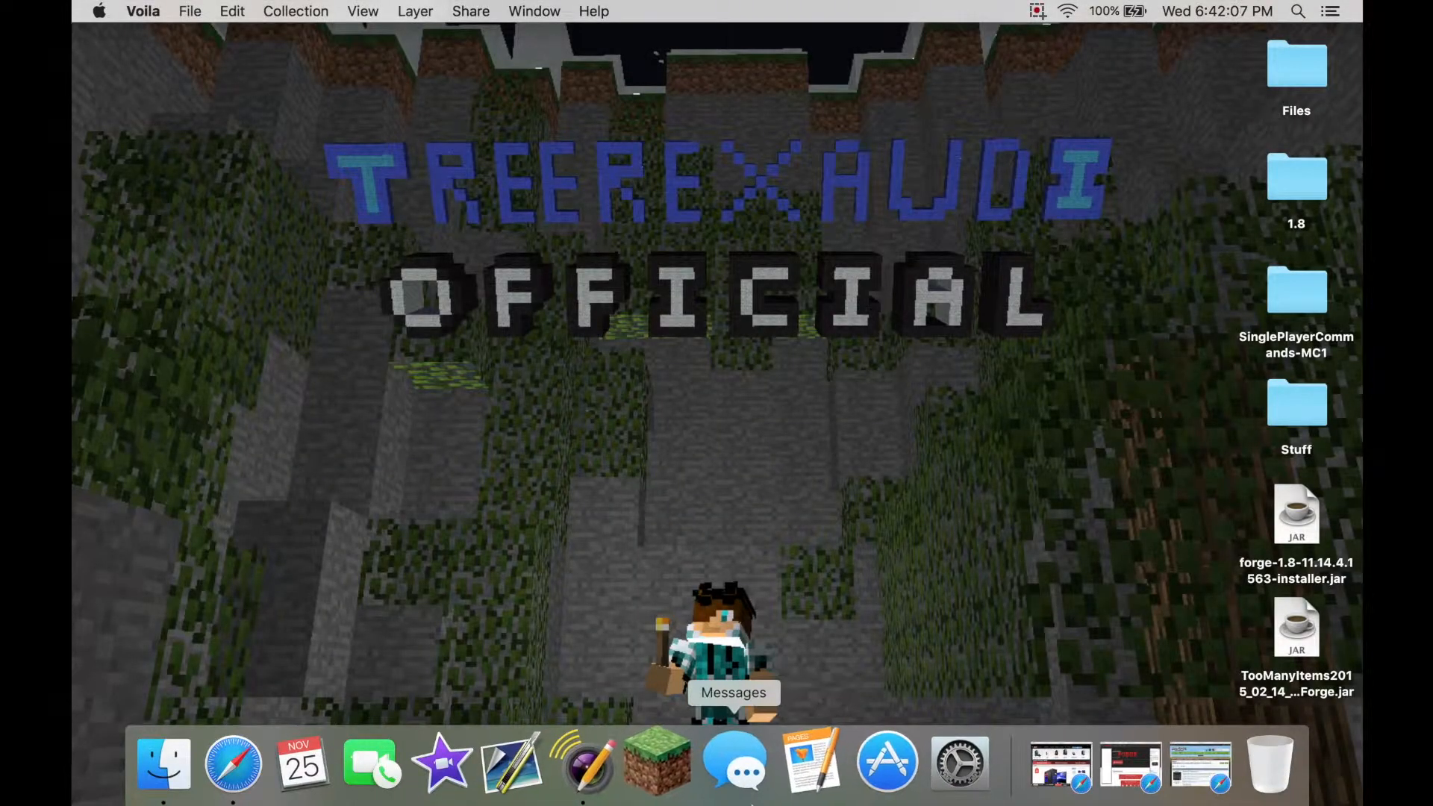
mouse_move(804, 767)
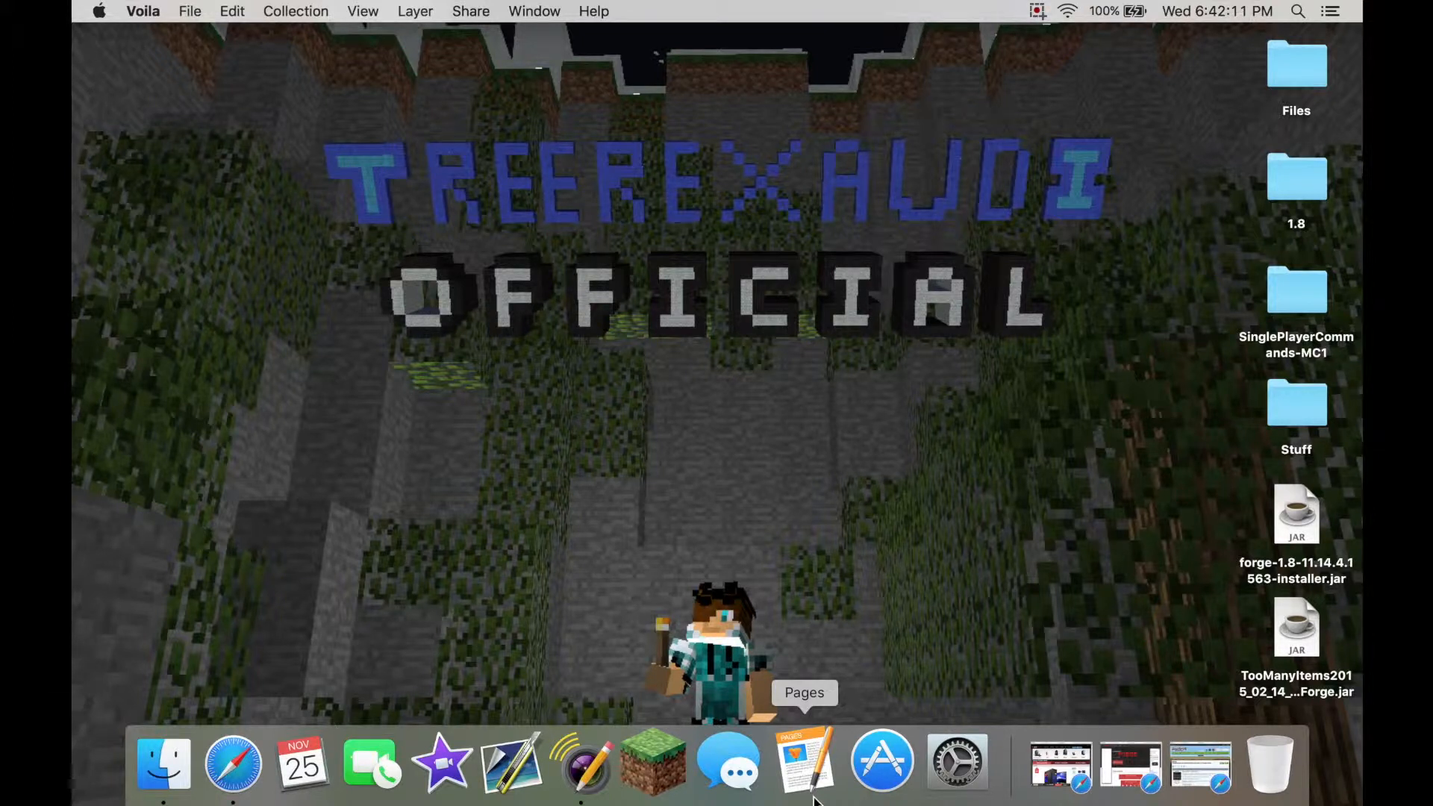
mouse_move(654, 770)
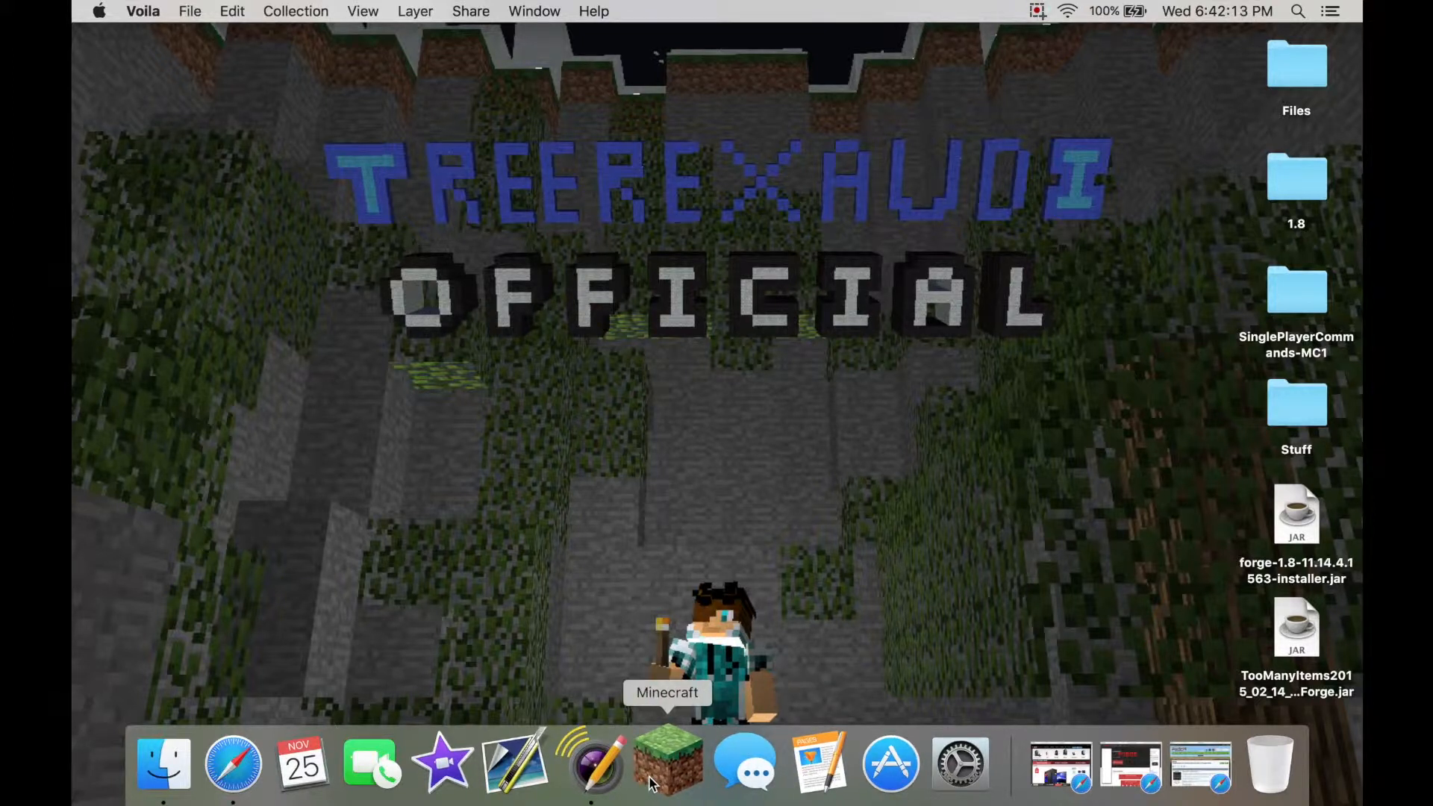
Step: Open the Minecraft launcher and then close it again
click(670, 766)
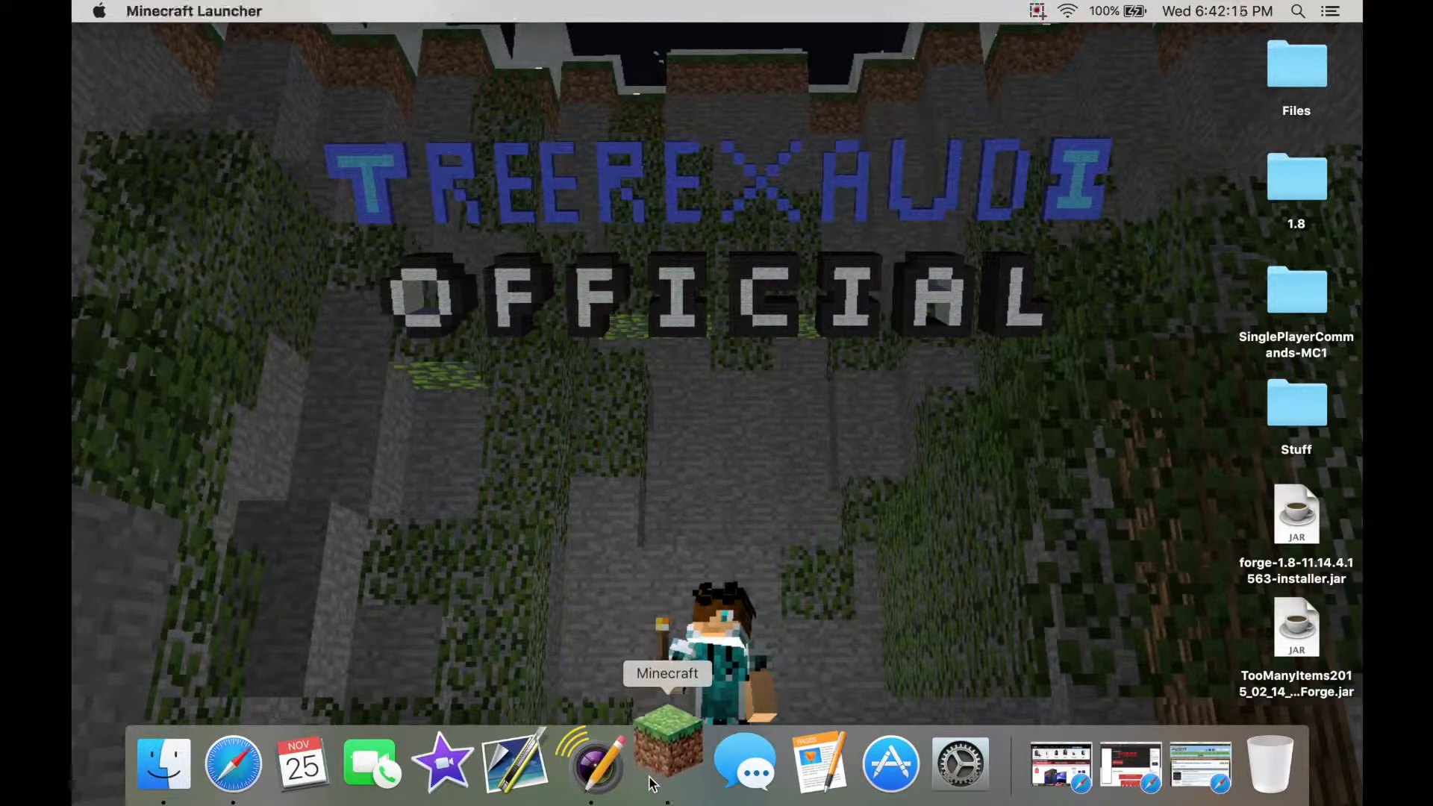
click(668, 756)
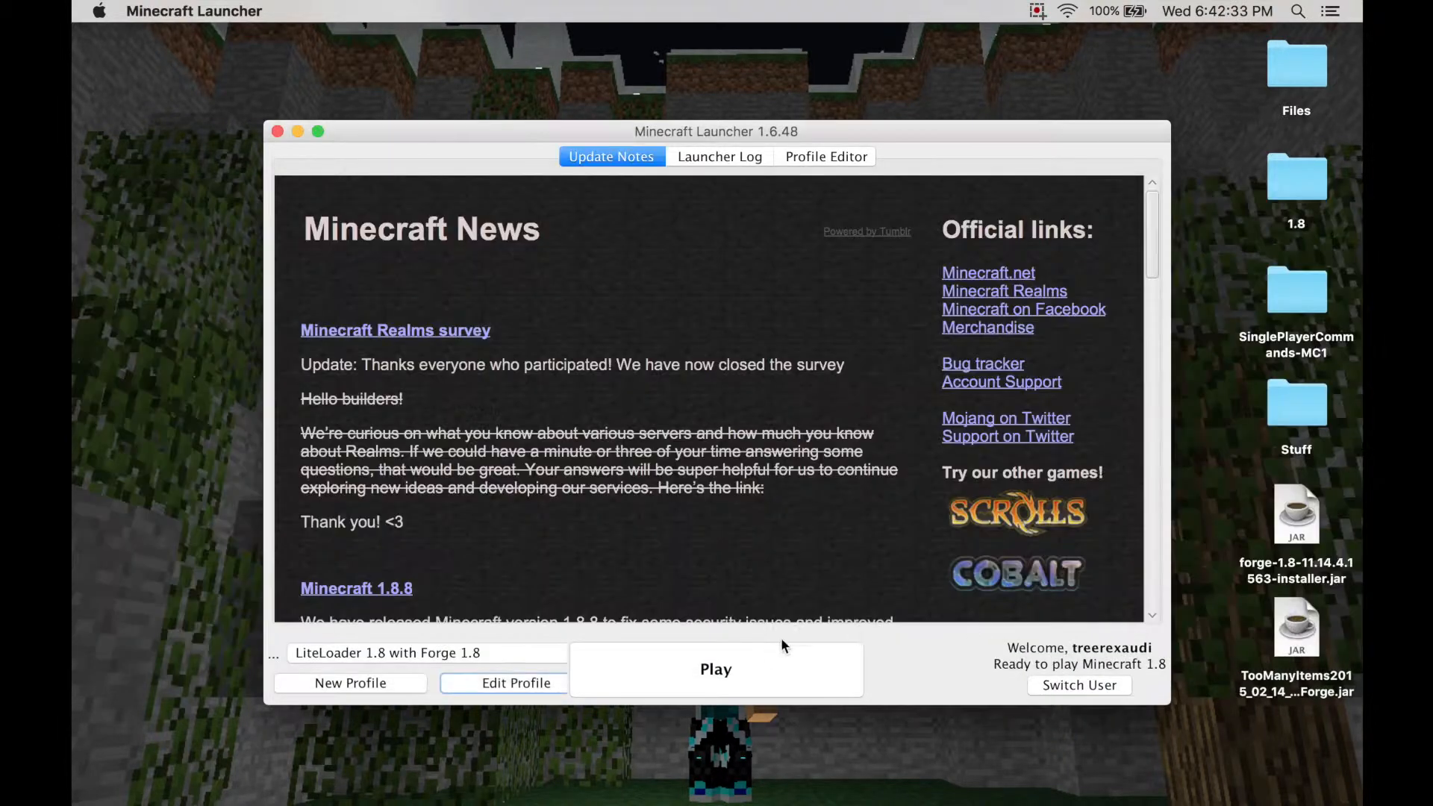
mouse_move(749, 691)
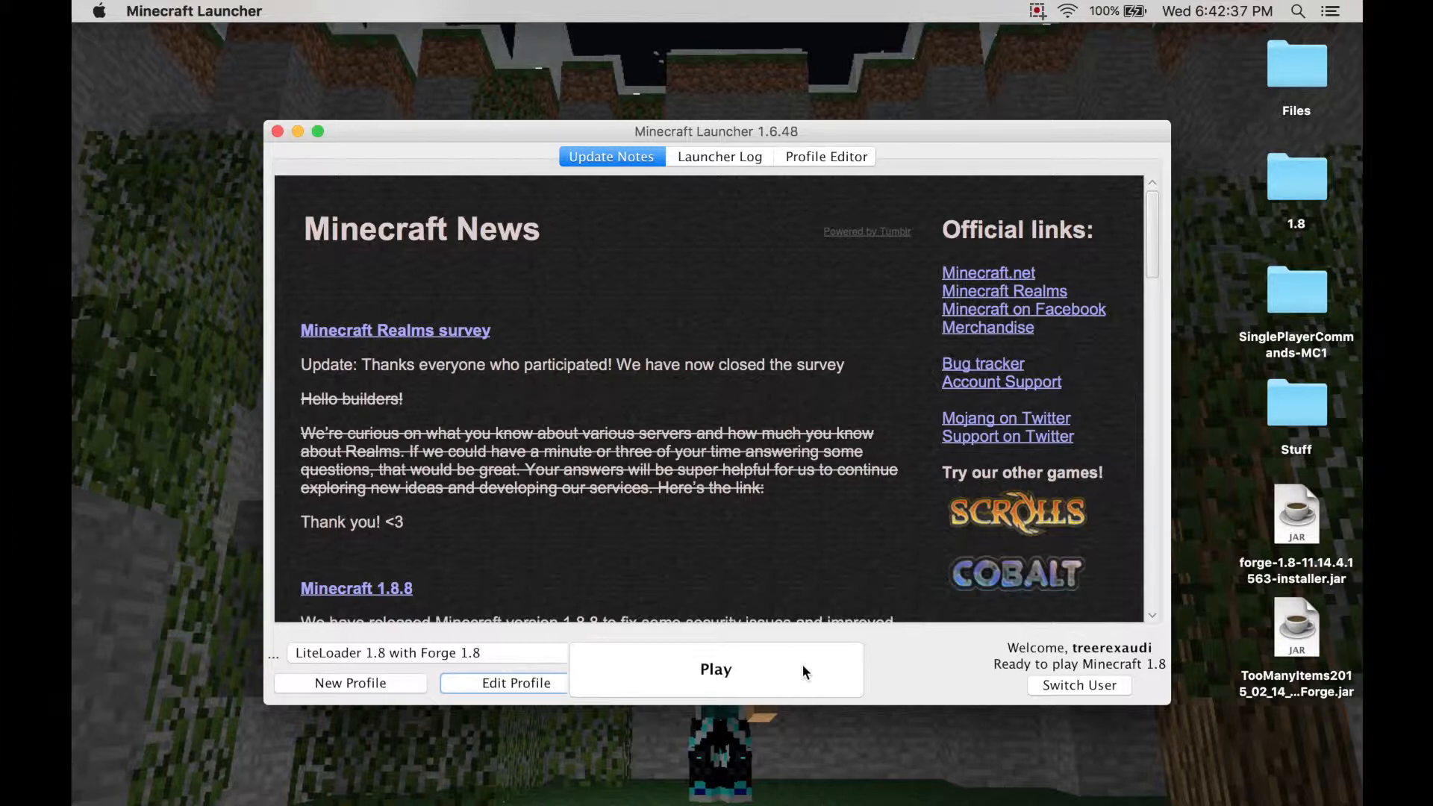
mouse_move(280, 146)
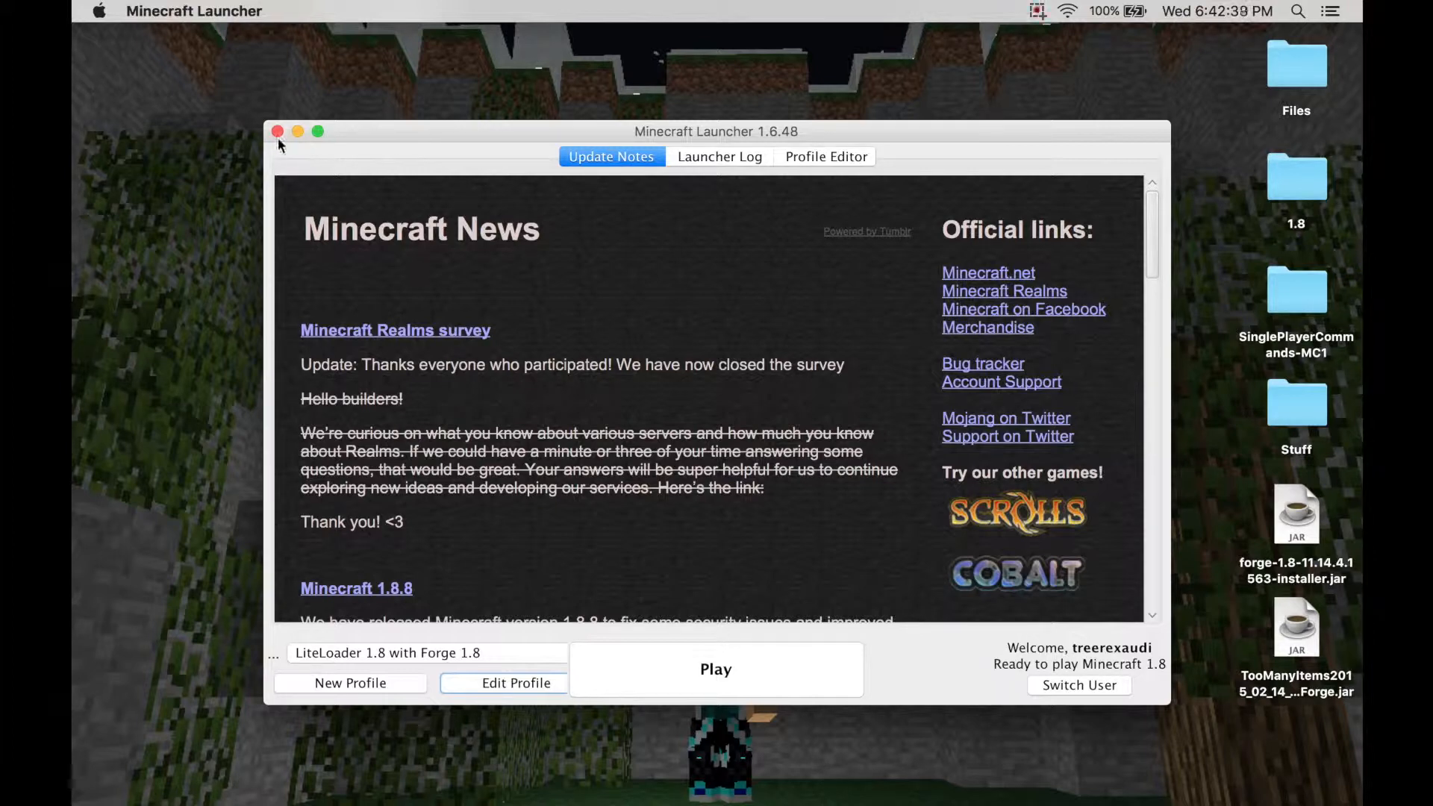
click(278, 132)
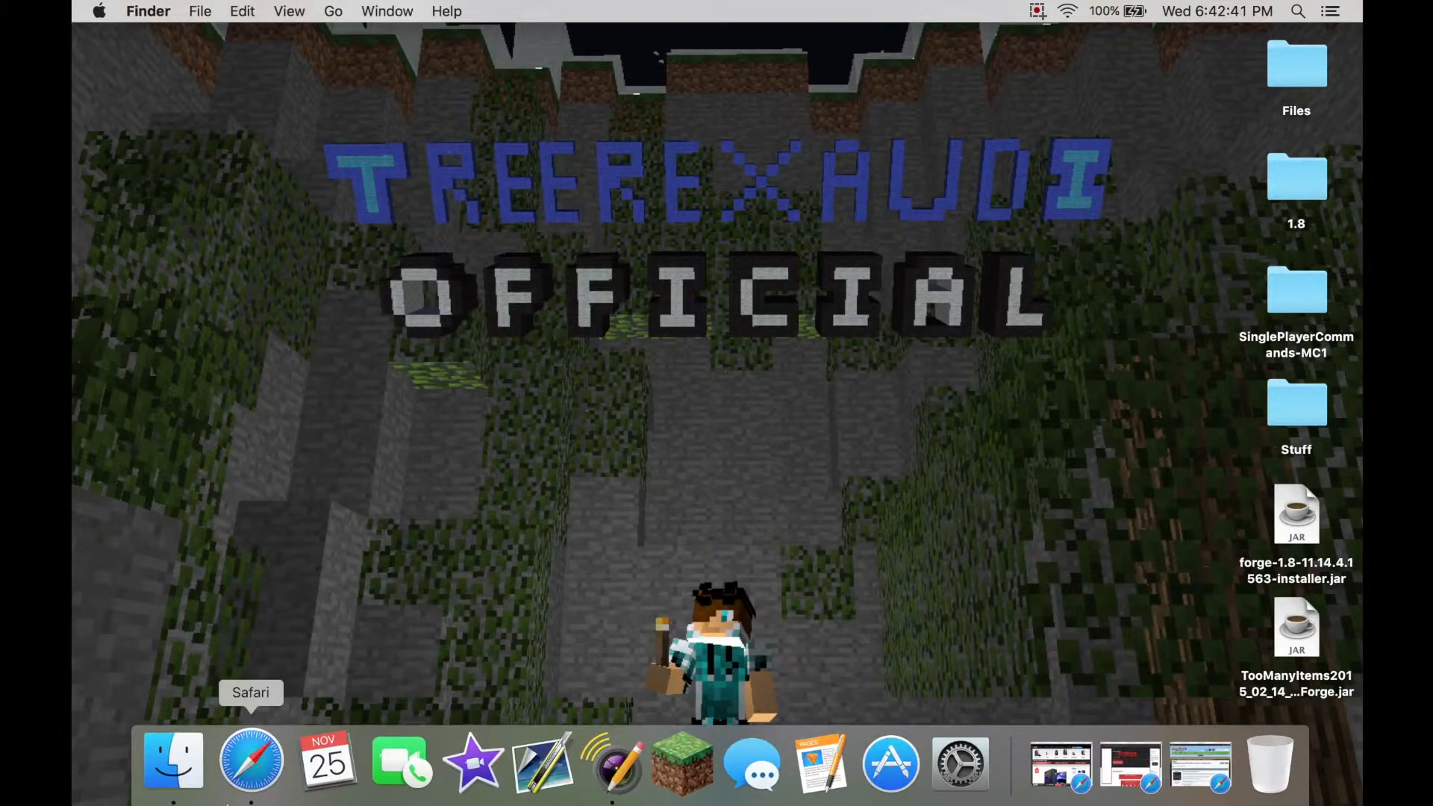
Step: Inspect minecraft > versions > 1.8 in Finder, then close that window
click(337, 11)
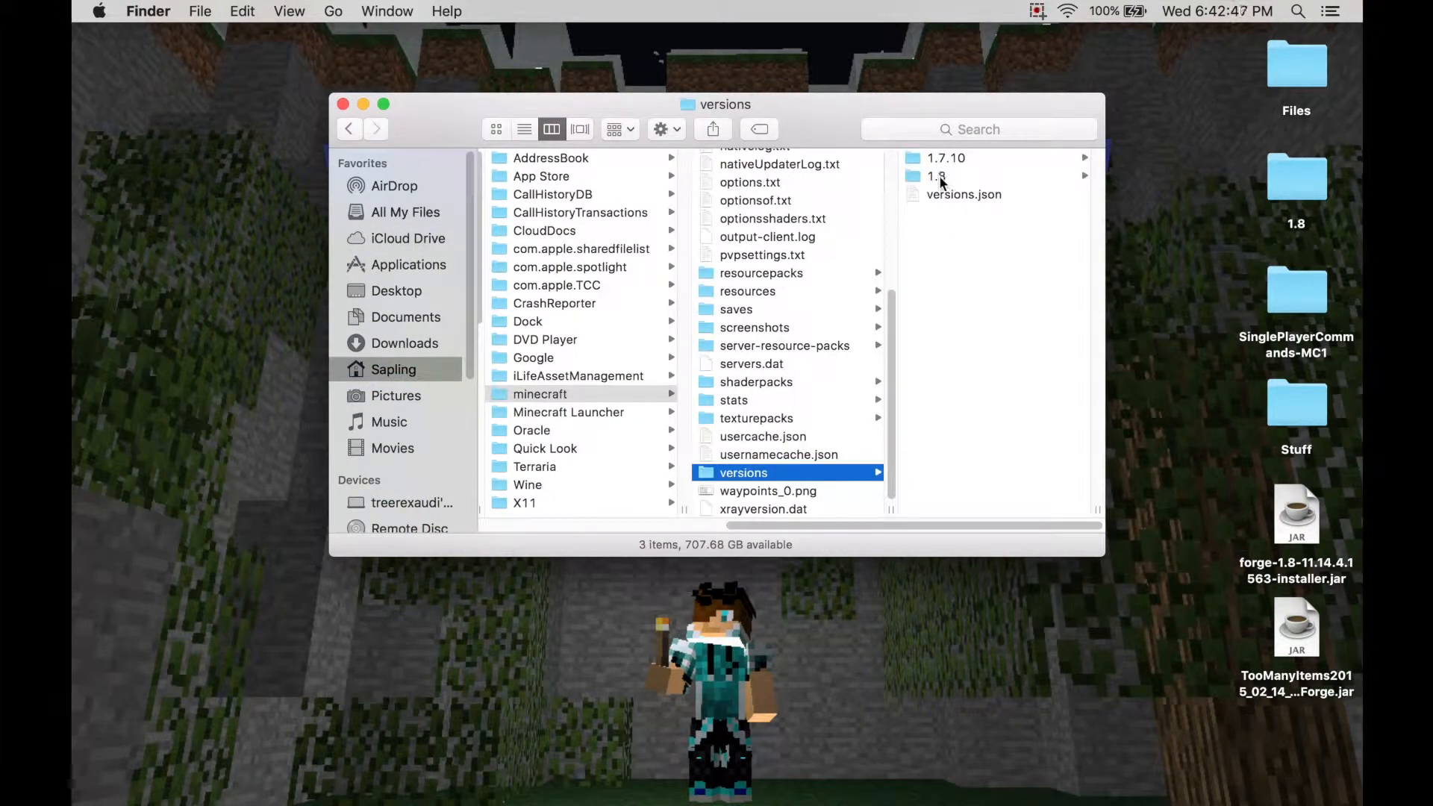
click(939, 177)
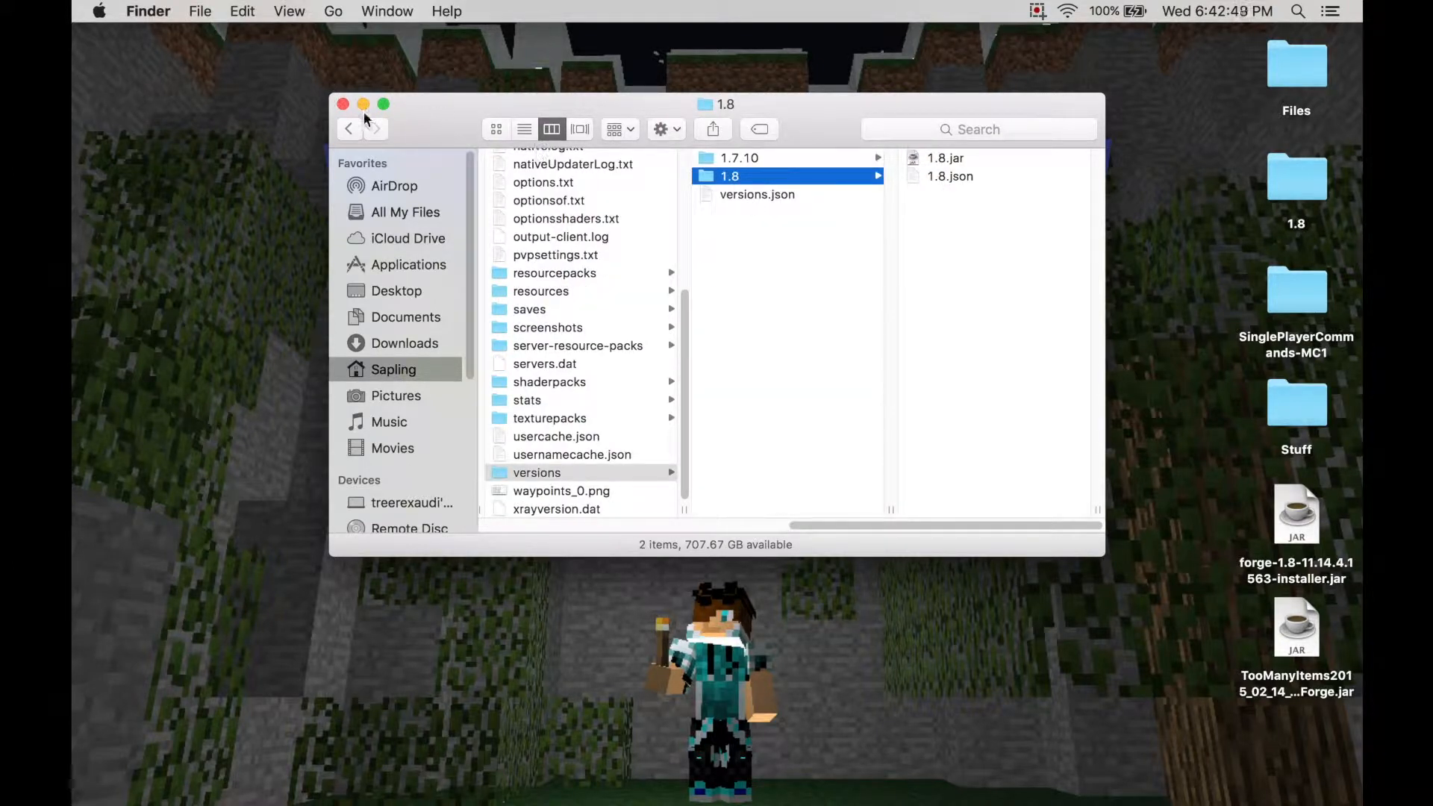
click(349, 104)
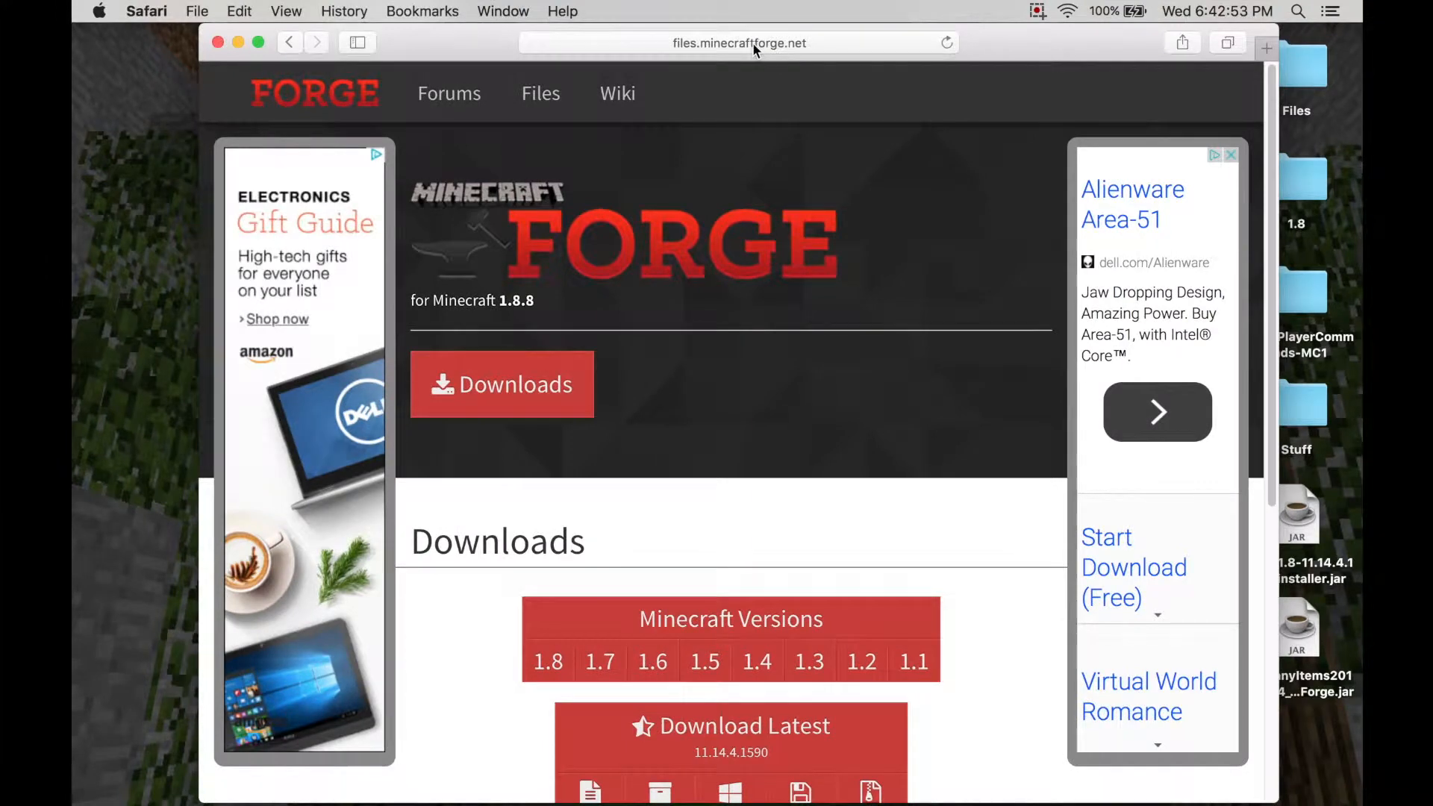
mouse_move(790, 133)
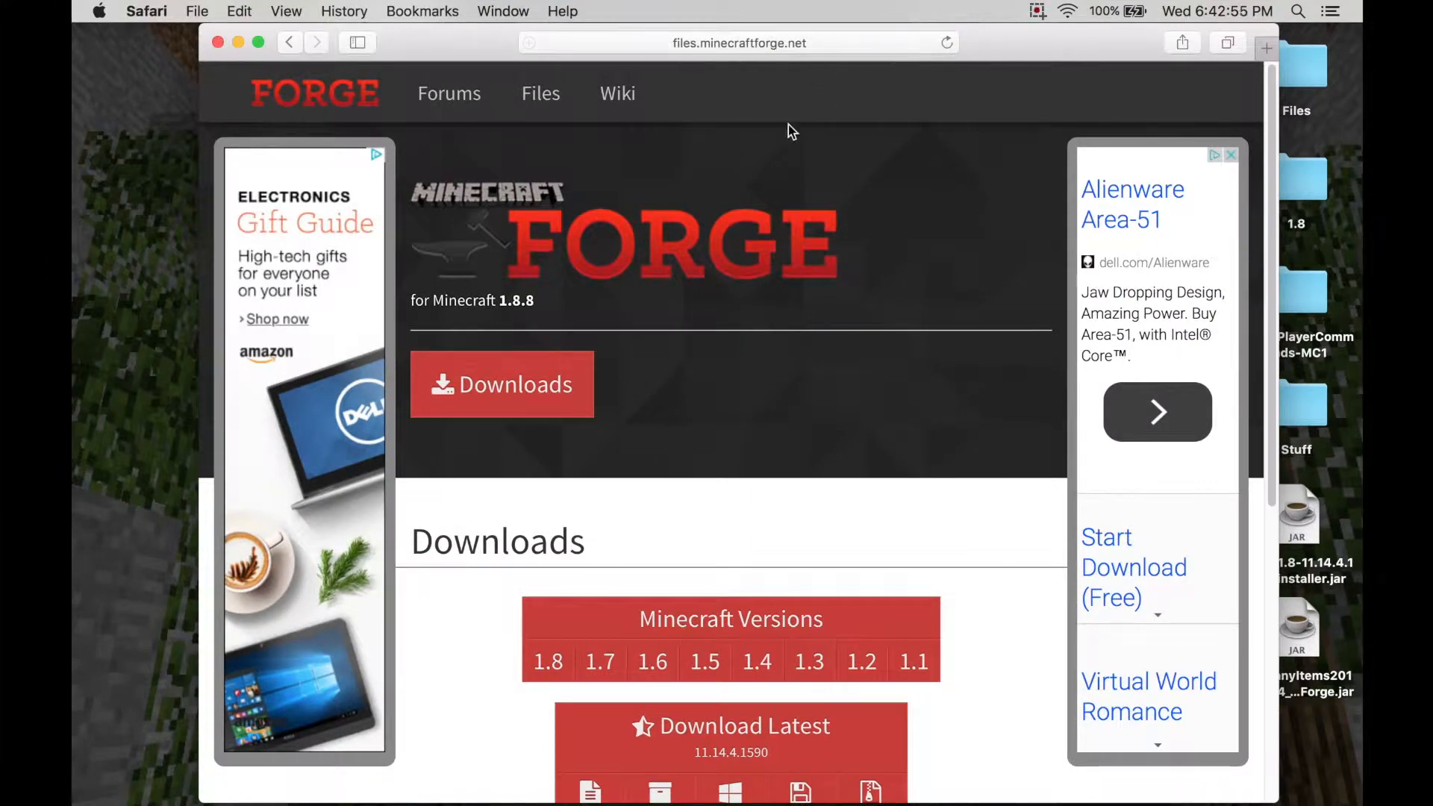
Step: Follow the recommended Forge 1.8 (11.14.4.1563) Installer download link
scroll(down, 3)
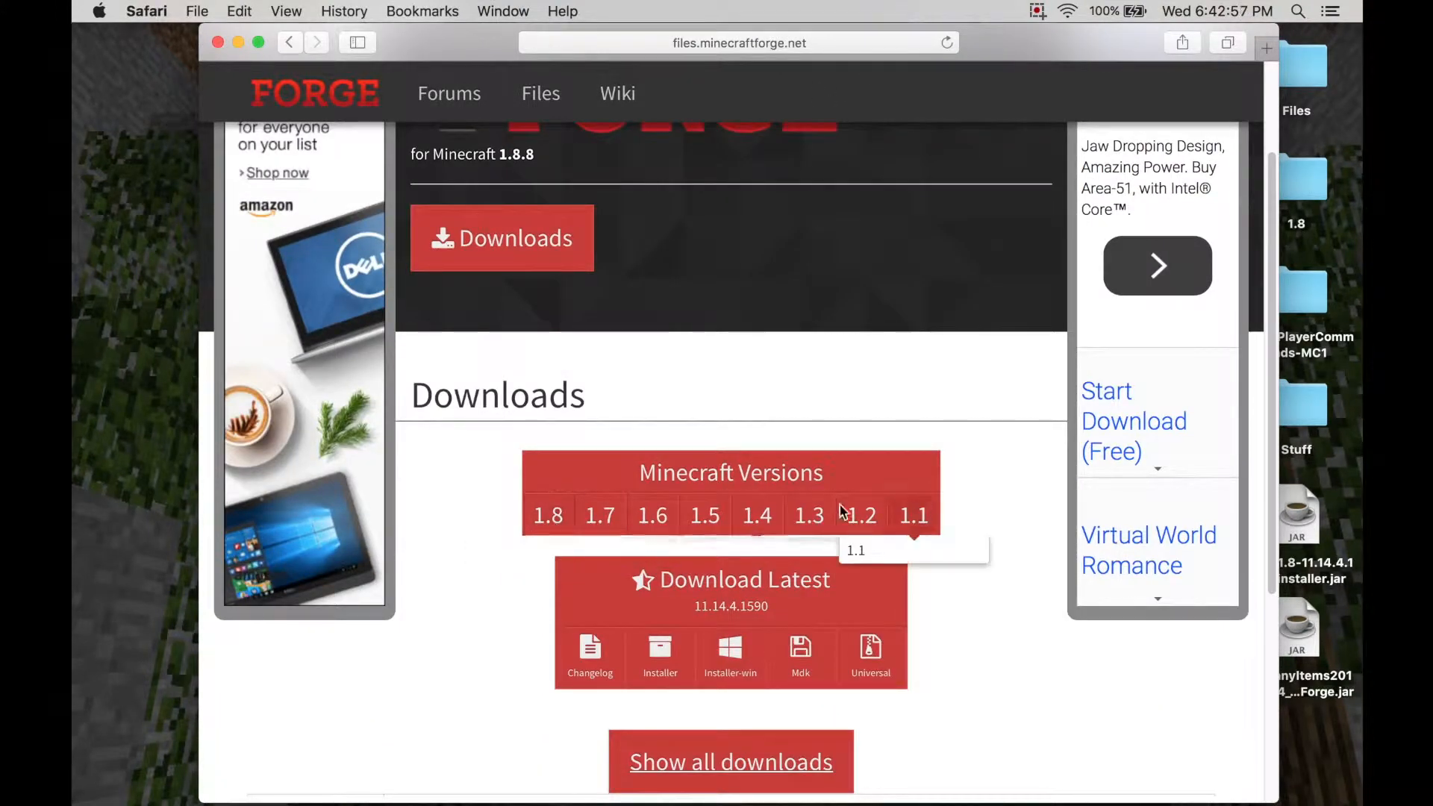
mouse_move(549, 533)
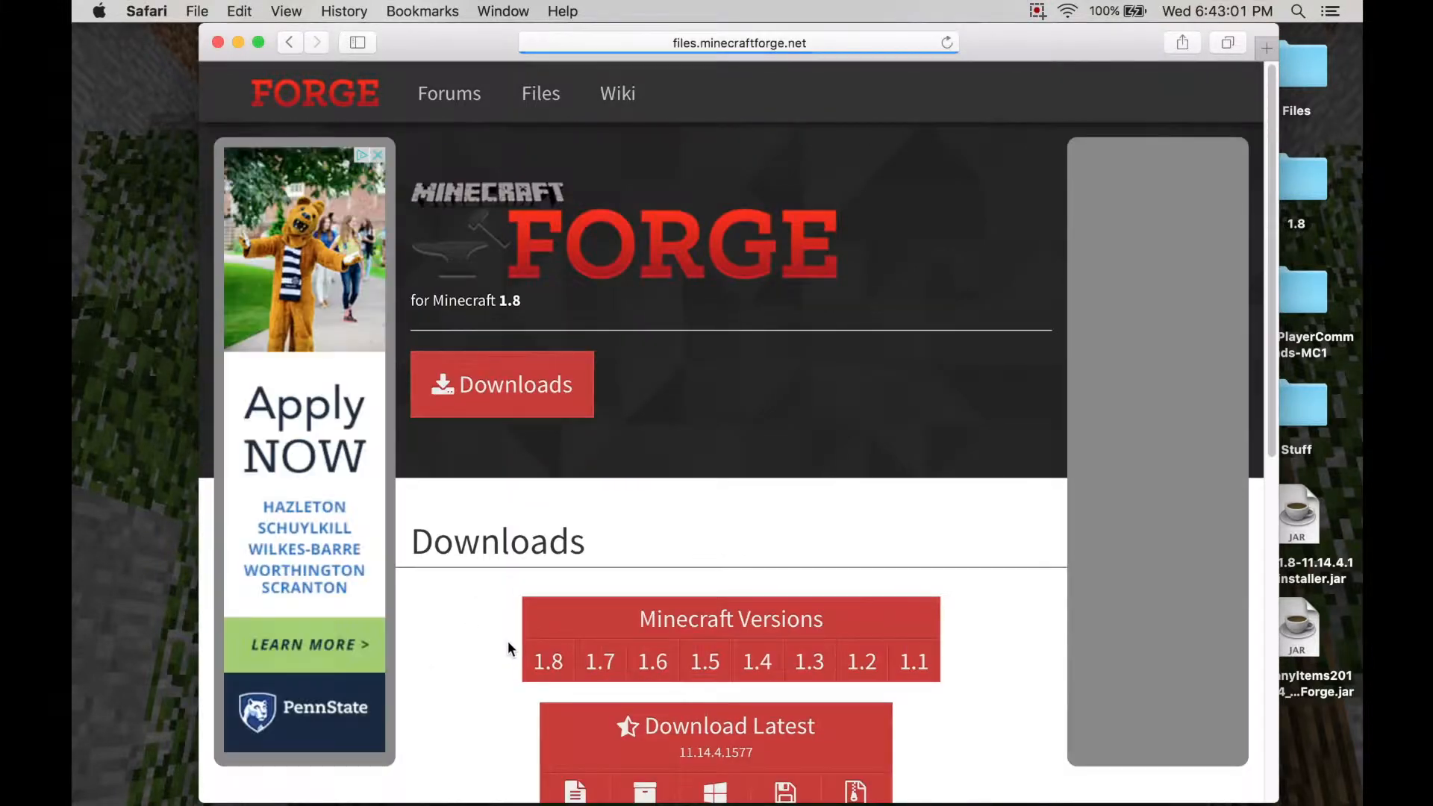
scroll(down, 3)
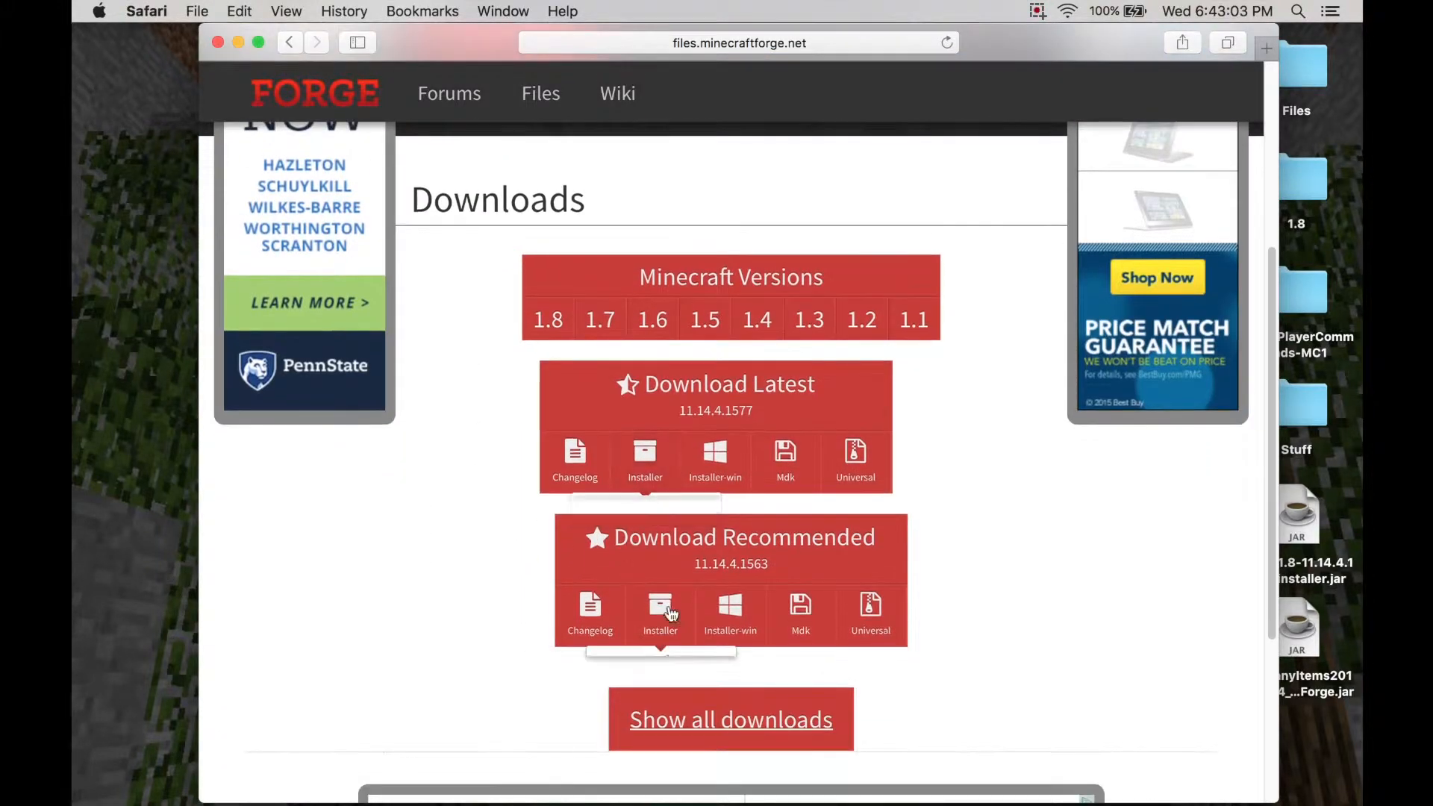
mouse_move(639, 473)
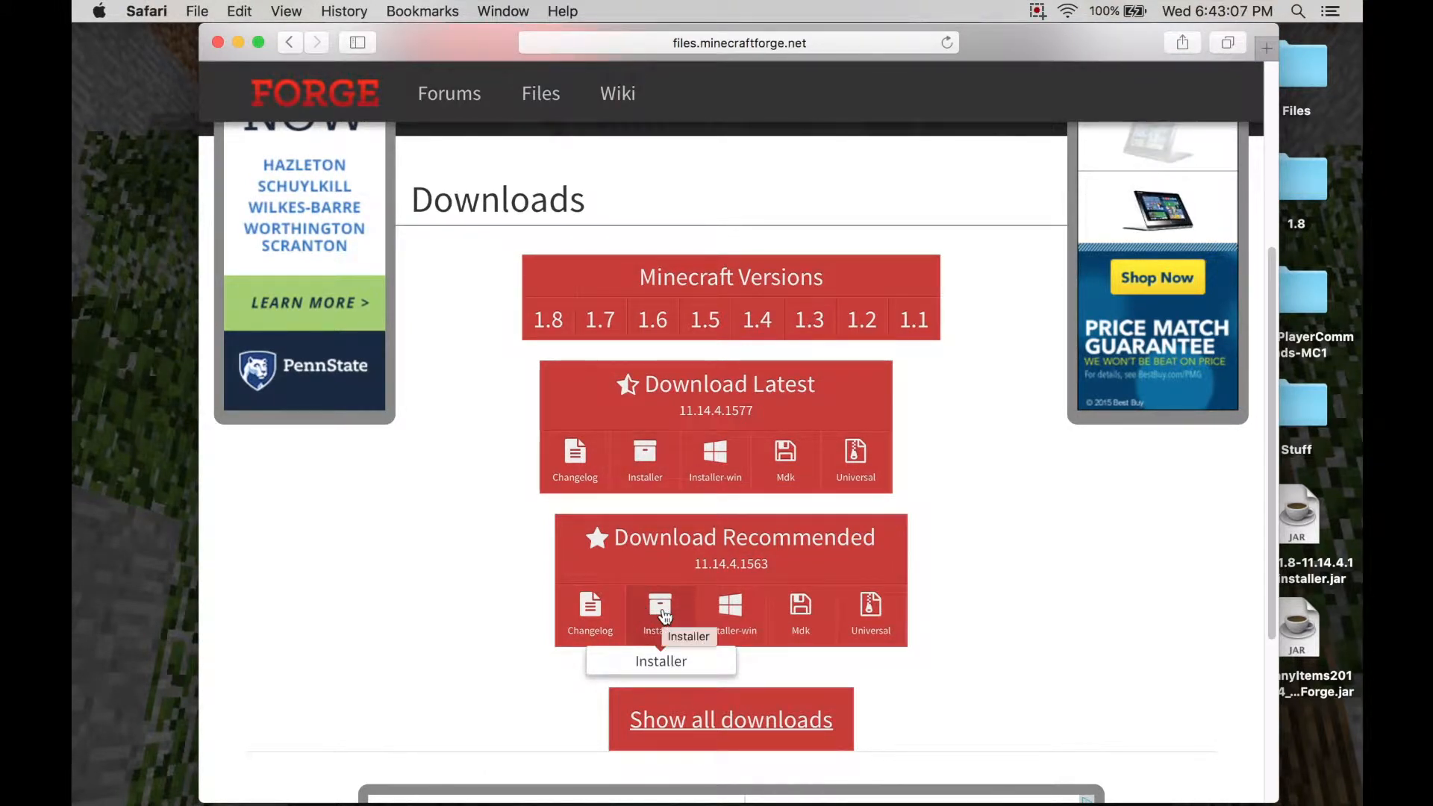
click(660, 614)
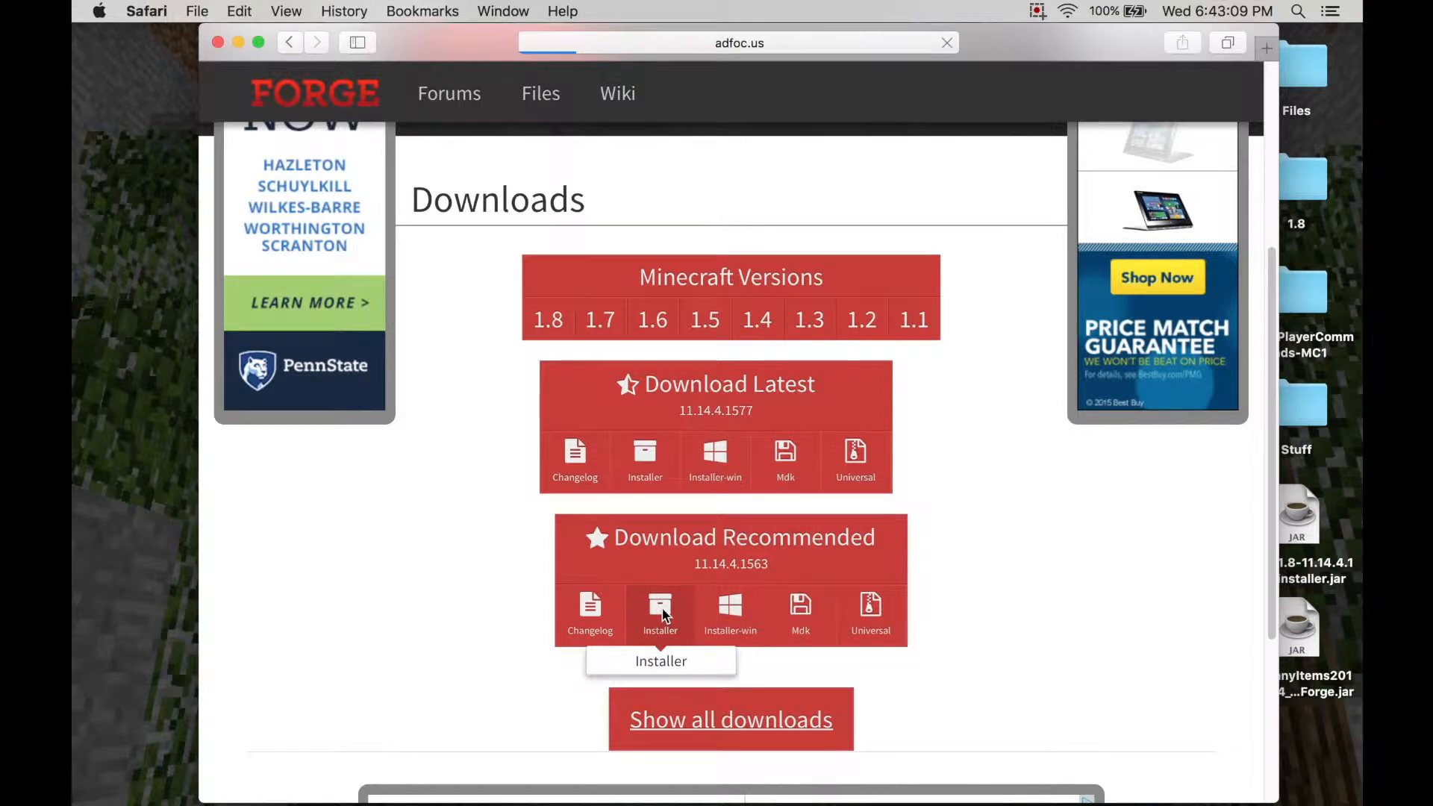
Step: Skip the adfoc.us ad and show the forge-1.8-11.14.4.1563 installer download progress
click(660, 612)
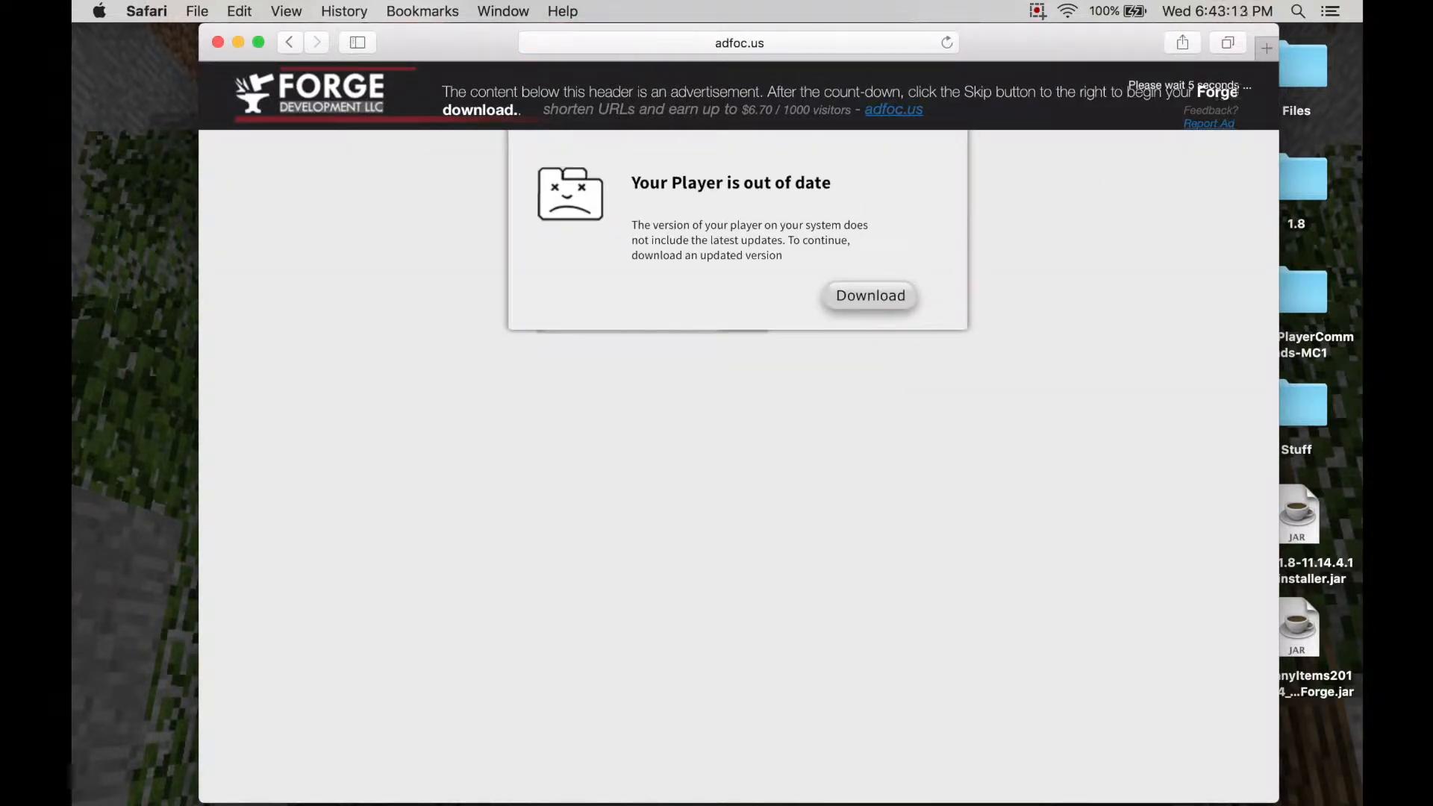
mouse_move(1116, 77)
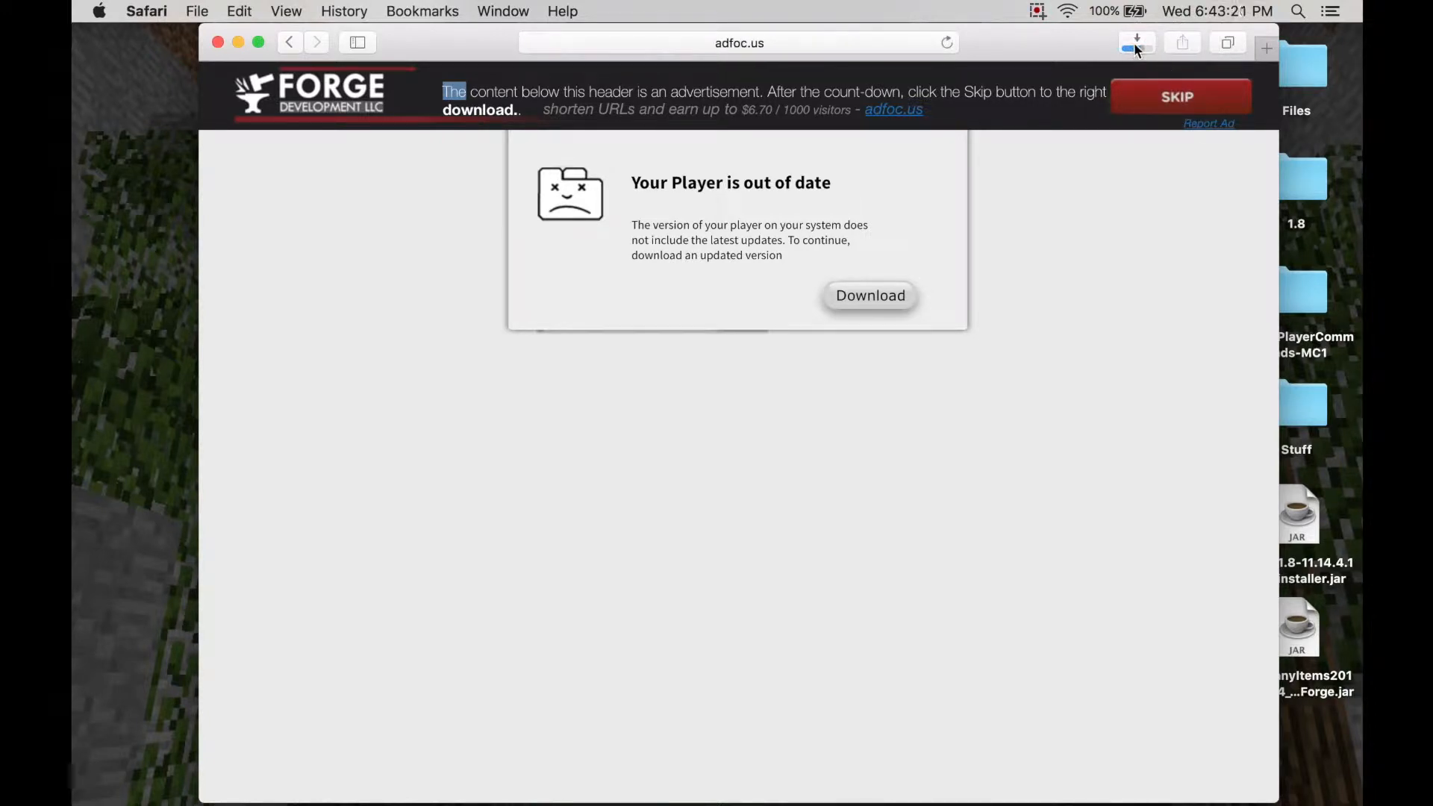
click(1137, 42)
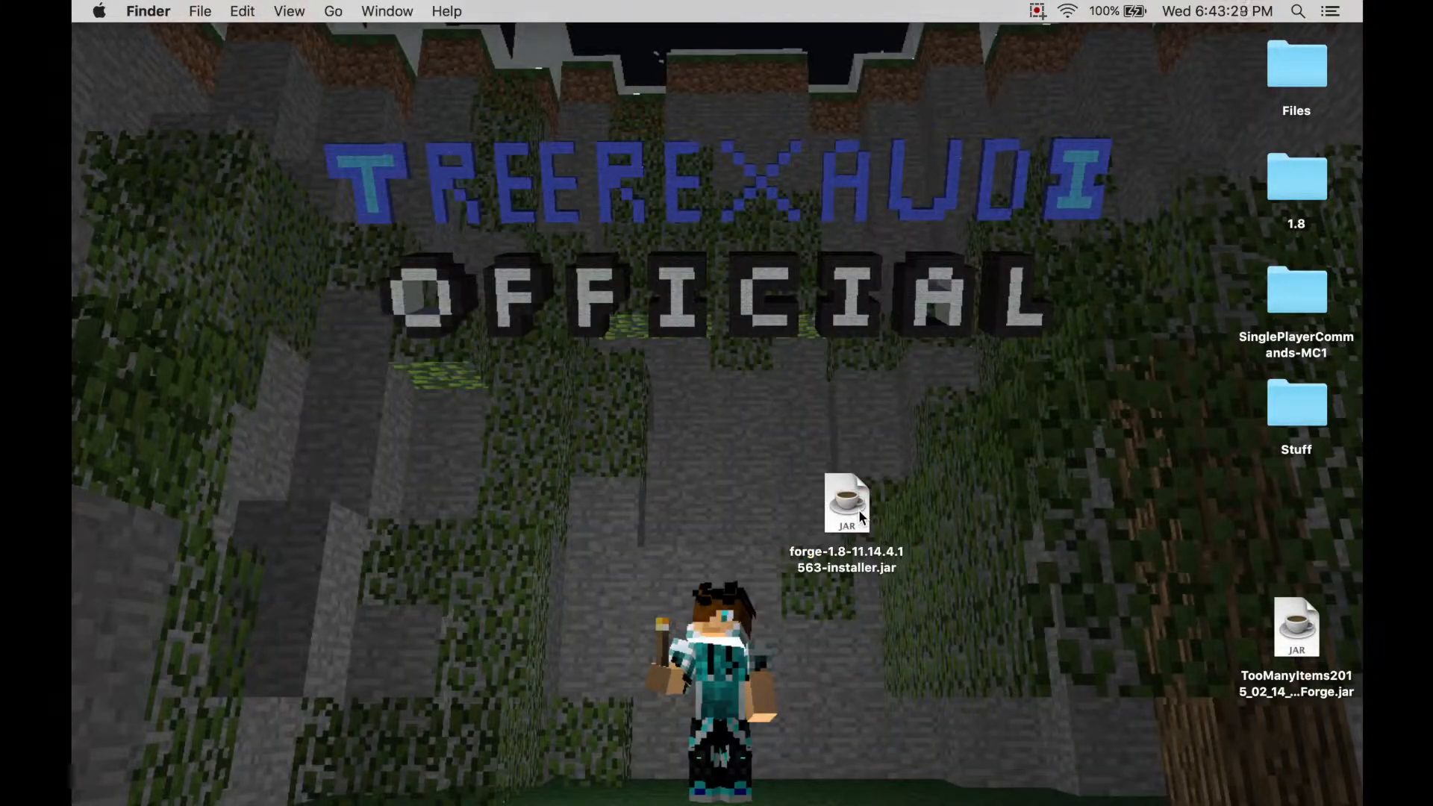
Step: Run forge-1.8-11.14.4.1563-installer.jar with Jar Launcher, confirming the unidentified-developer warning
right_click(845, 502)
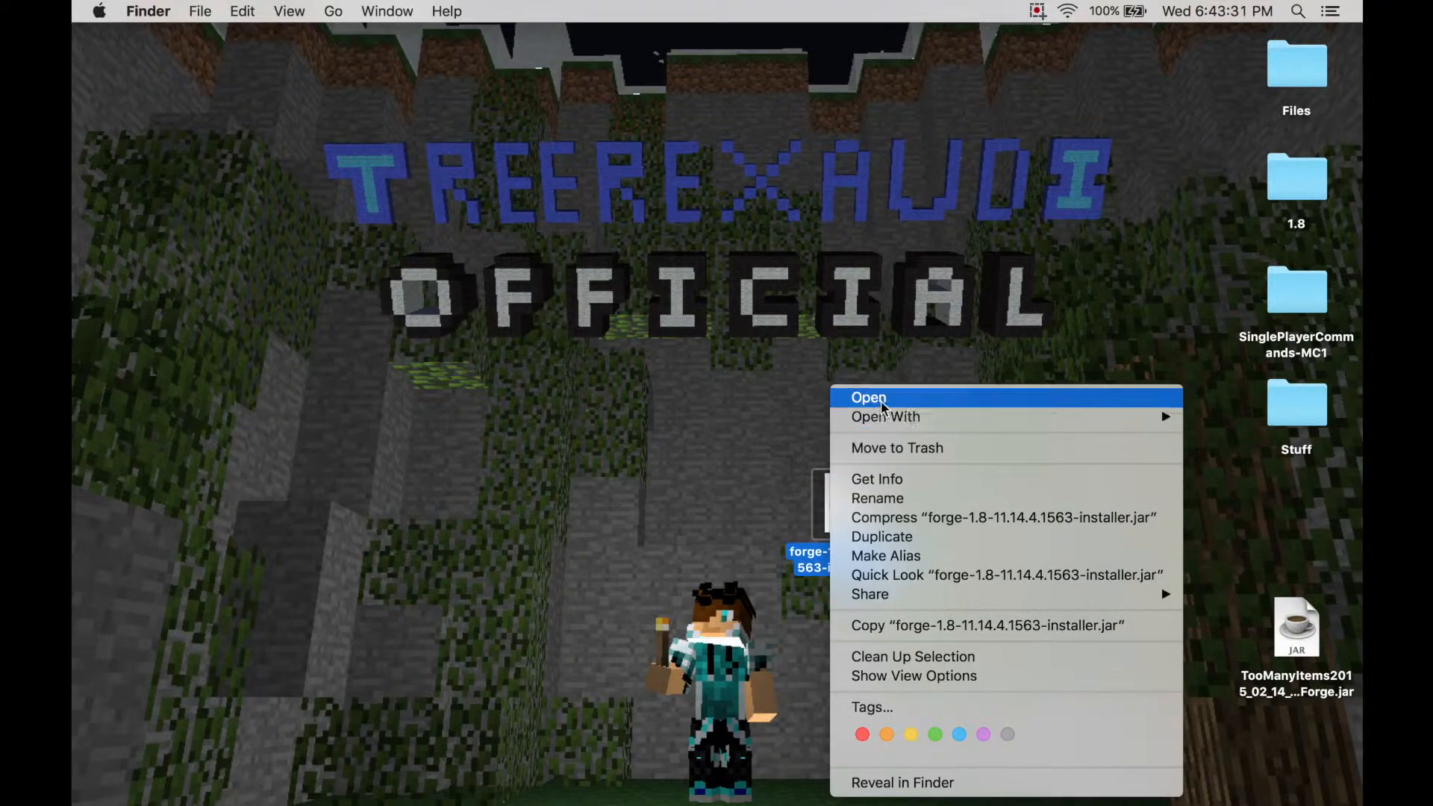
mouse_move(885, 416)
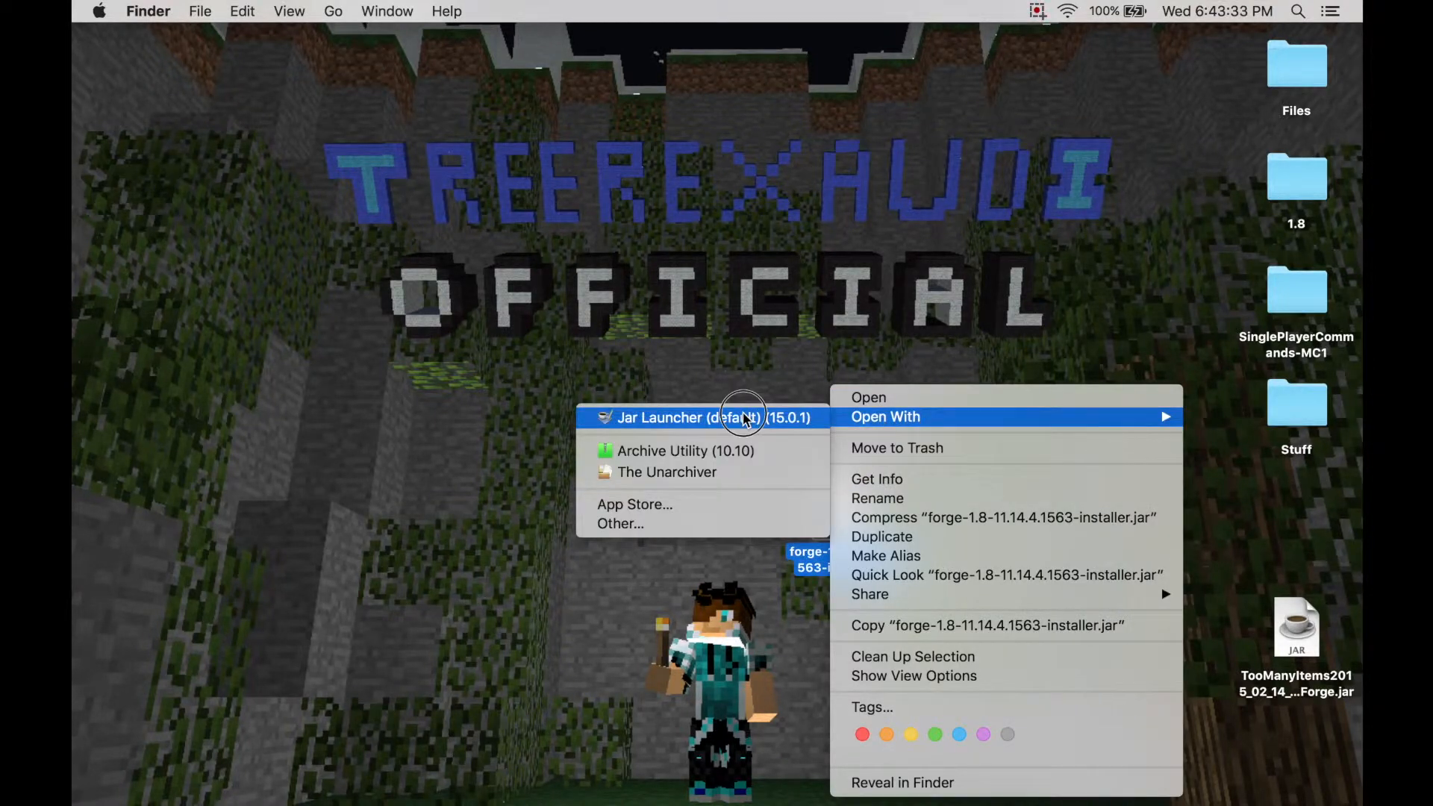
click(707, 418)
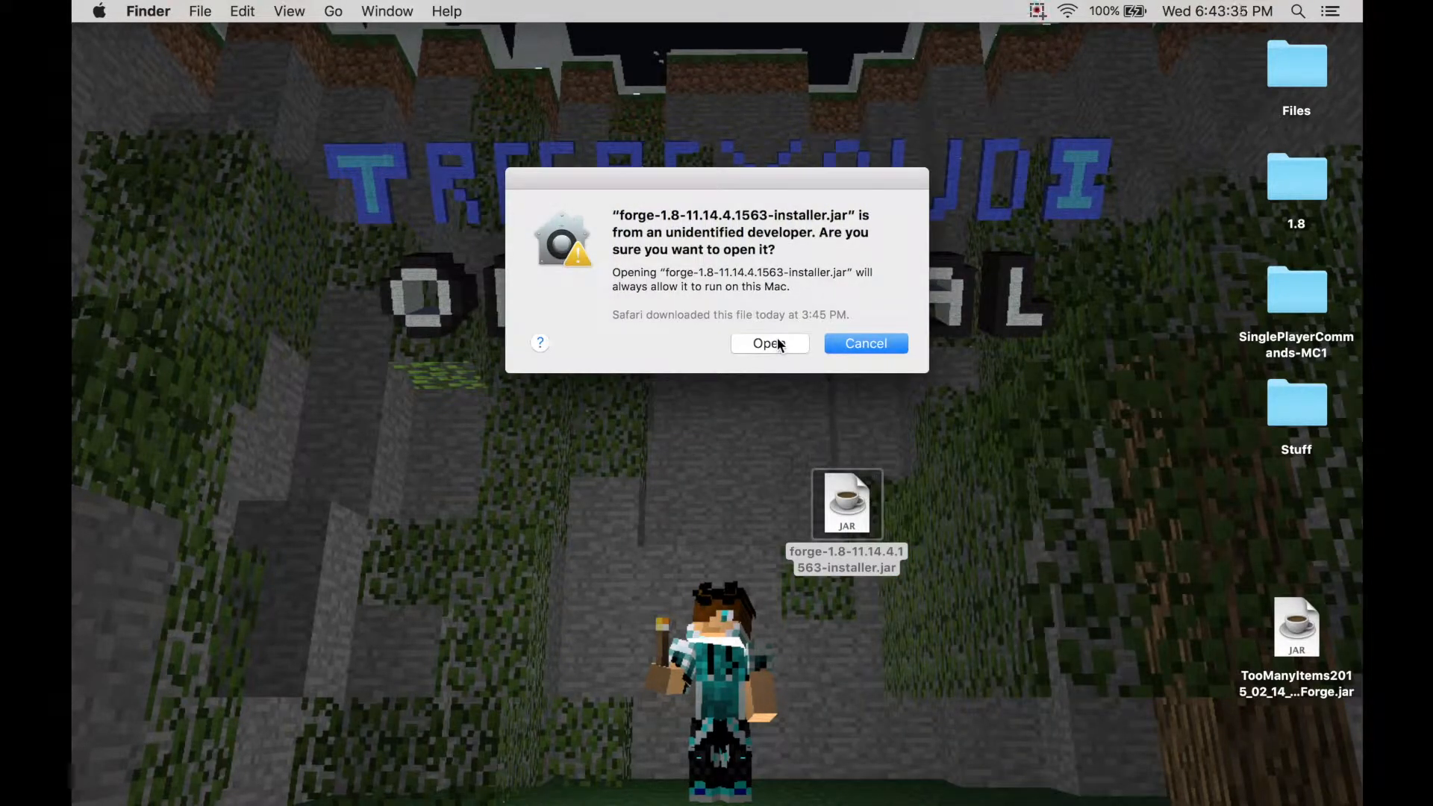
click(769, 344)
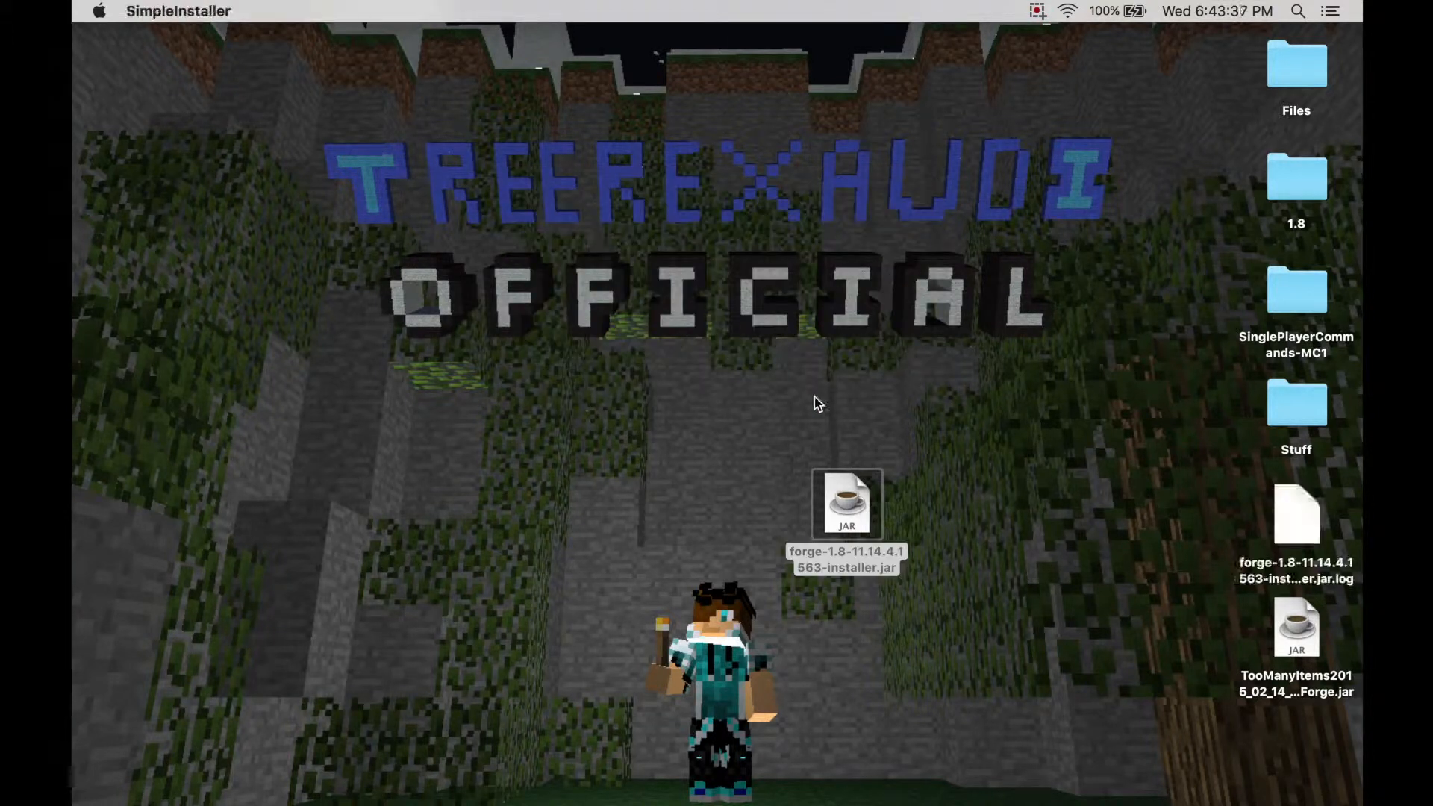
Step: Install the Forge 1.8 client into the default minecraft folder
double_click(845, 503)
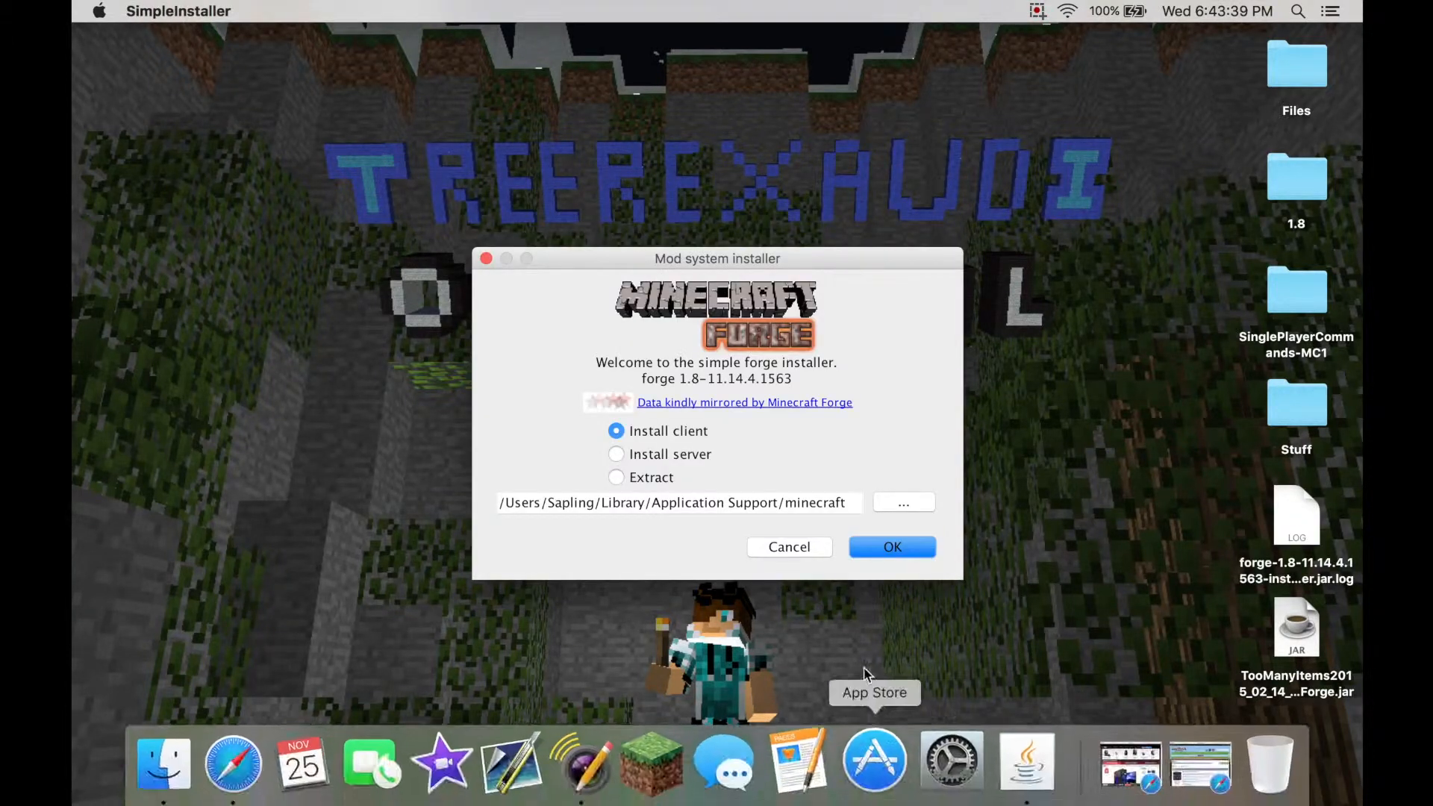
mouse_move(676, 508)
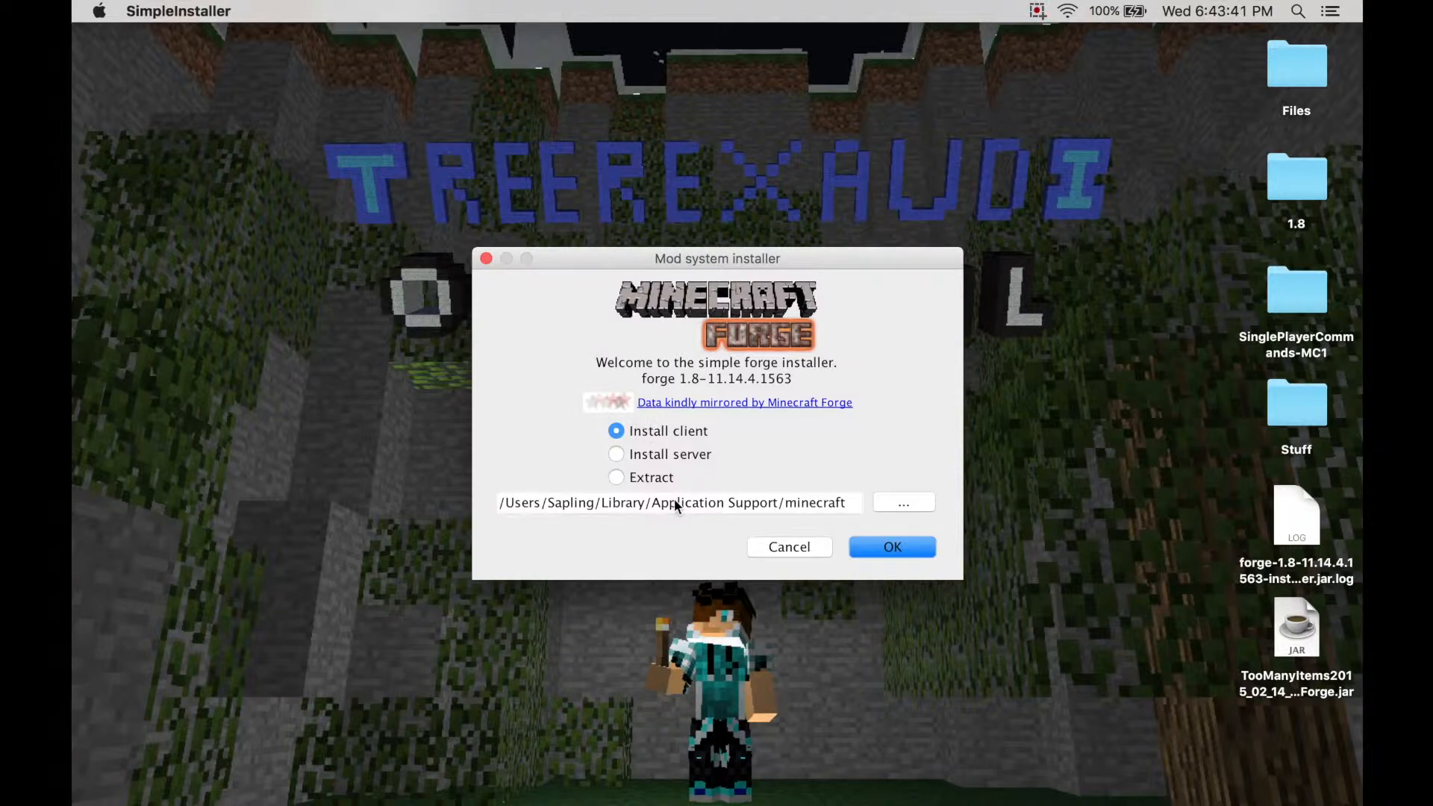
mouse_move(730, 443)
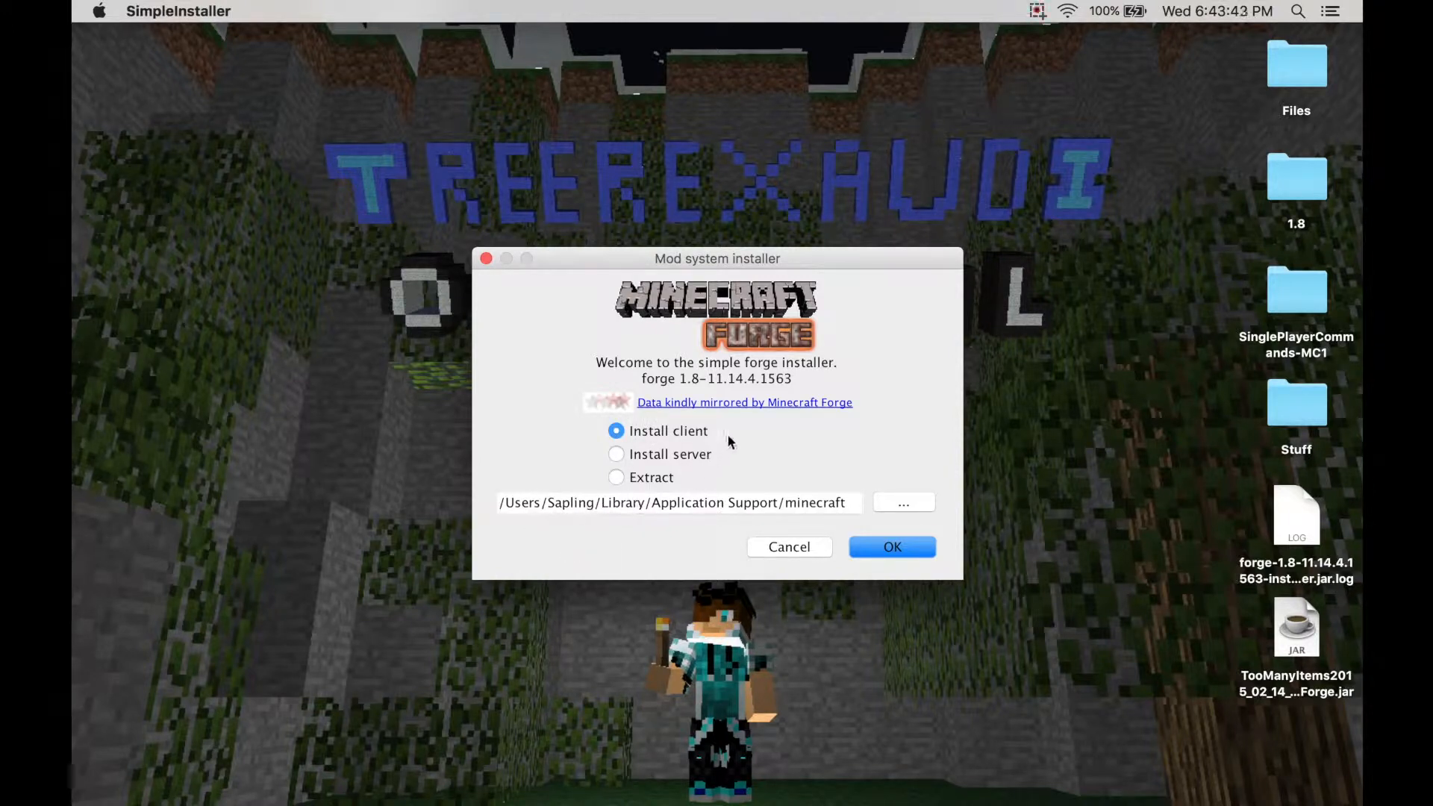
click(892, 547)
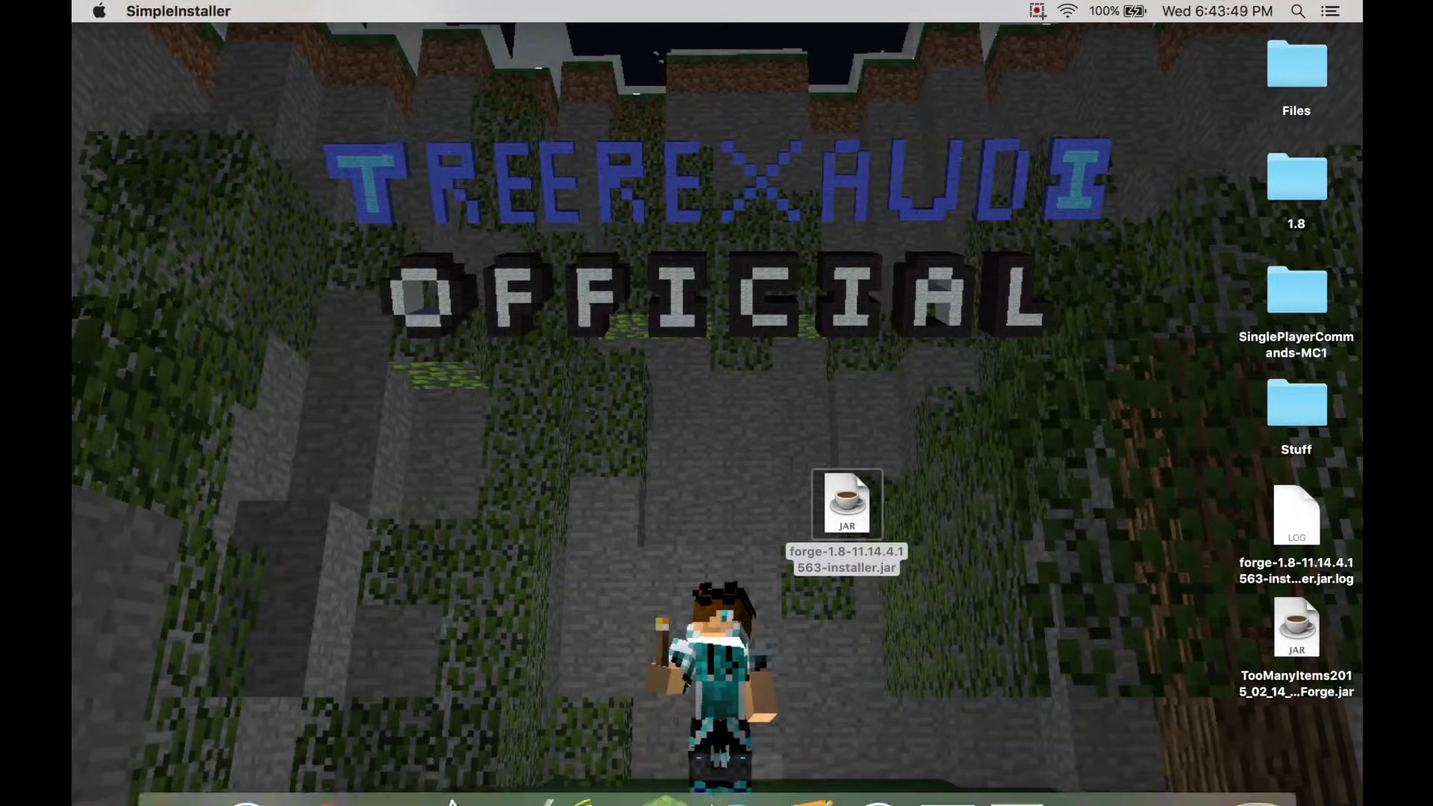
Step: Set the LiteLoader profile to release 1.8-forge1.8-11.14.4.1563, save, and close the launcher
double_click(847, 498)
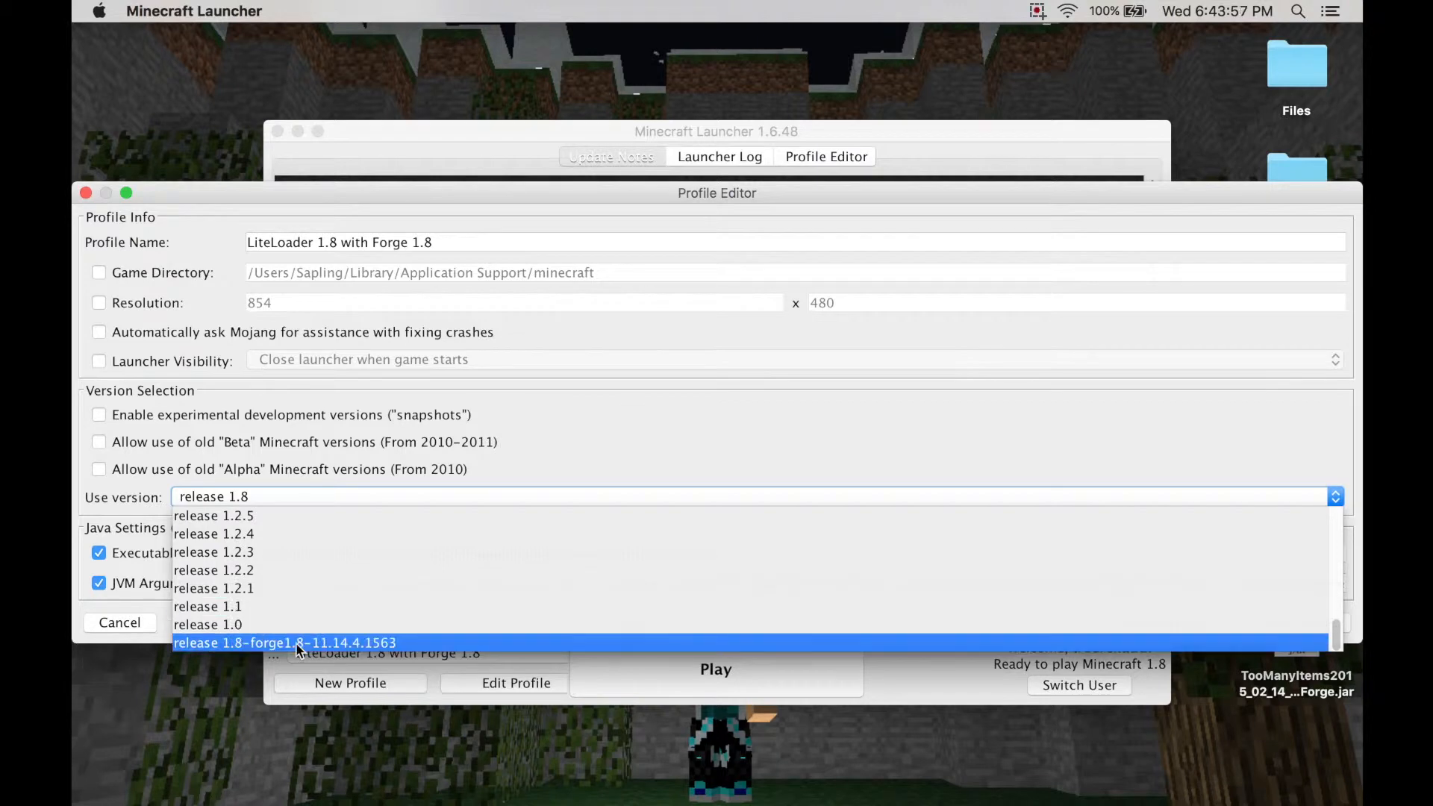
click(287, 643)
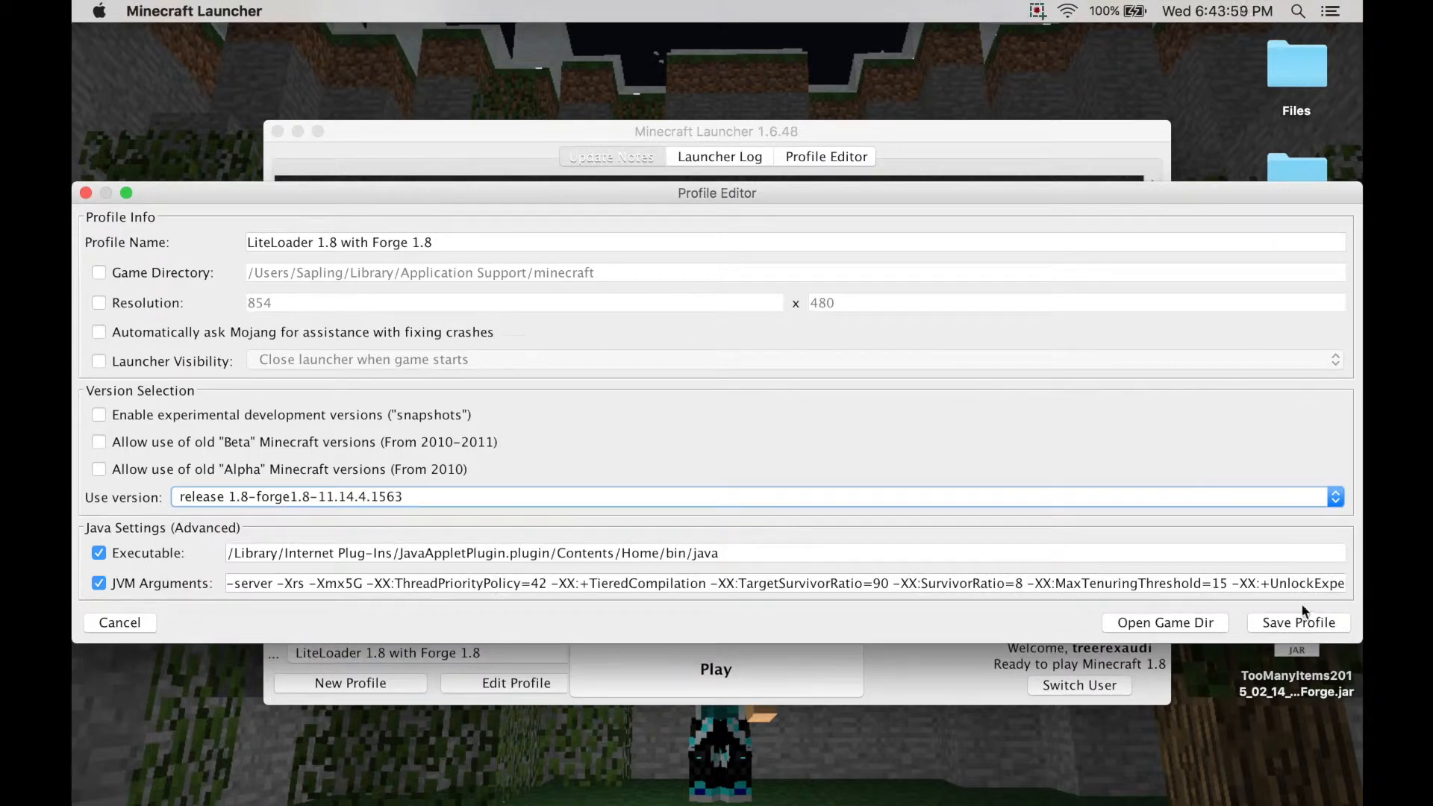
click(1298, 622)
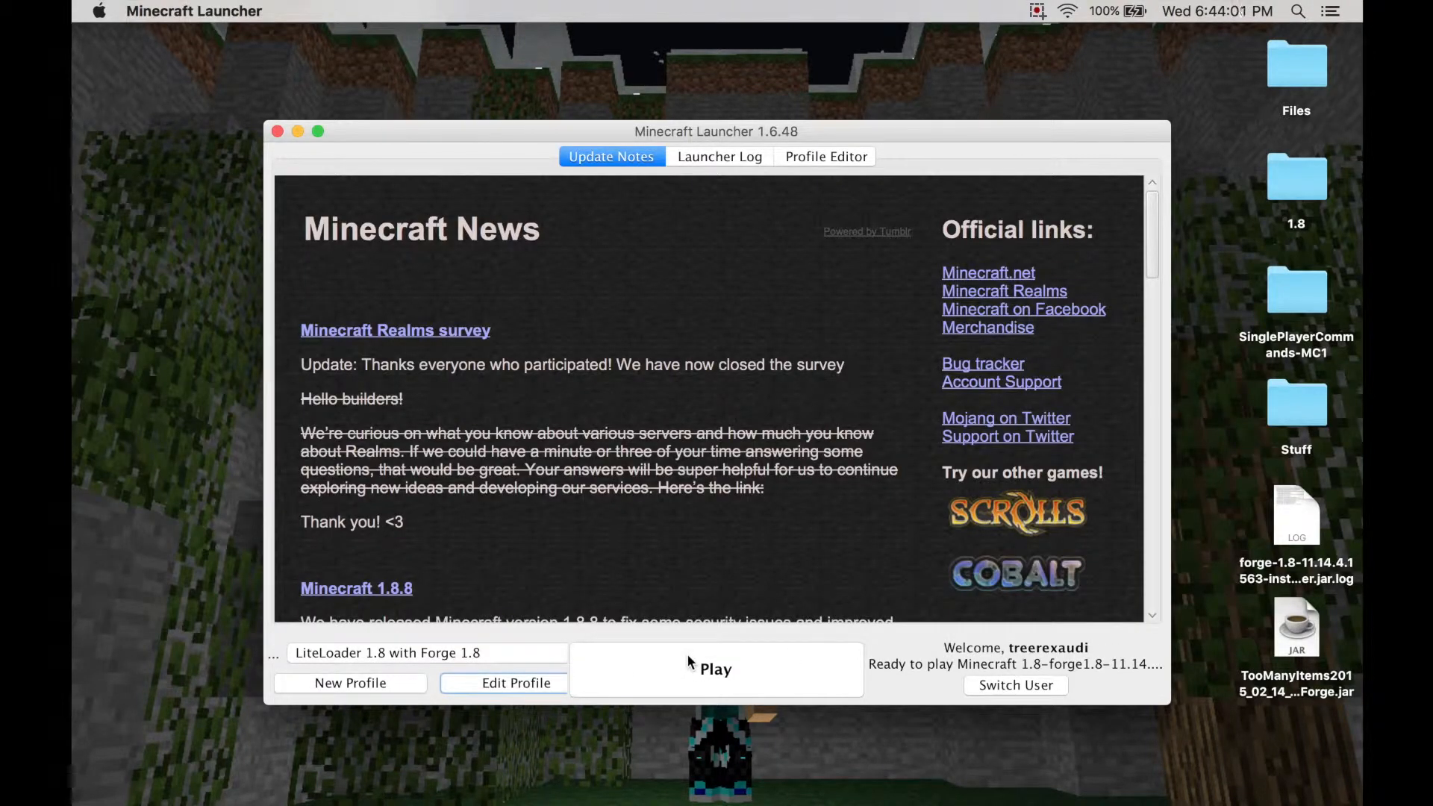
click(716, 669)
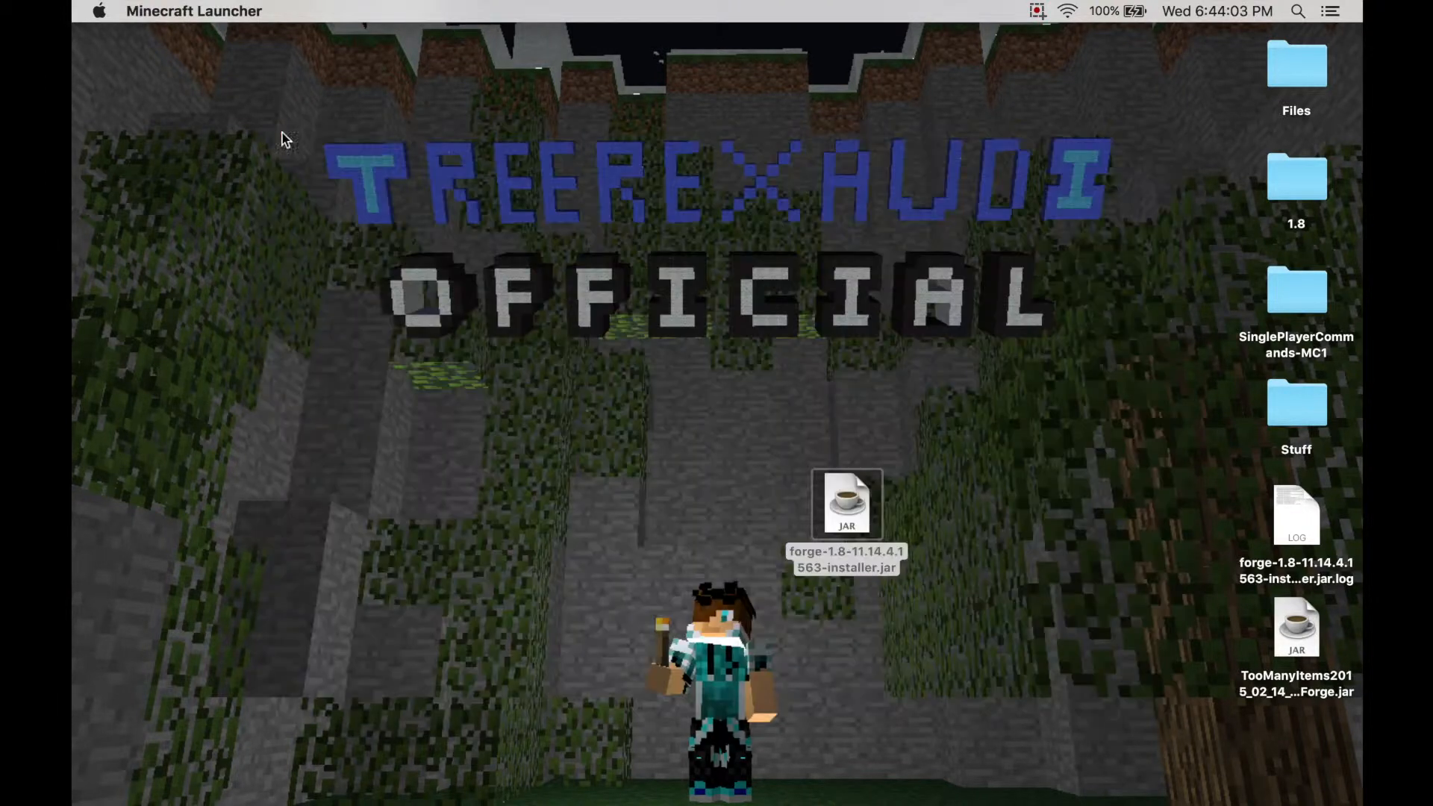
Step: Drag the TooManyItems jar from the desktop into minecraft's mods folder
click(338, 11)
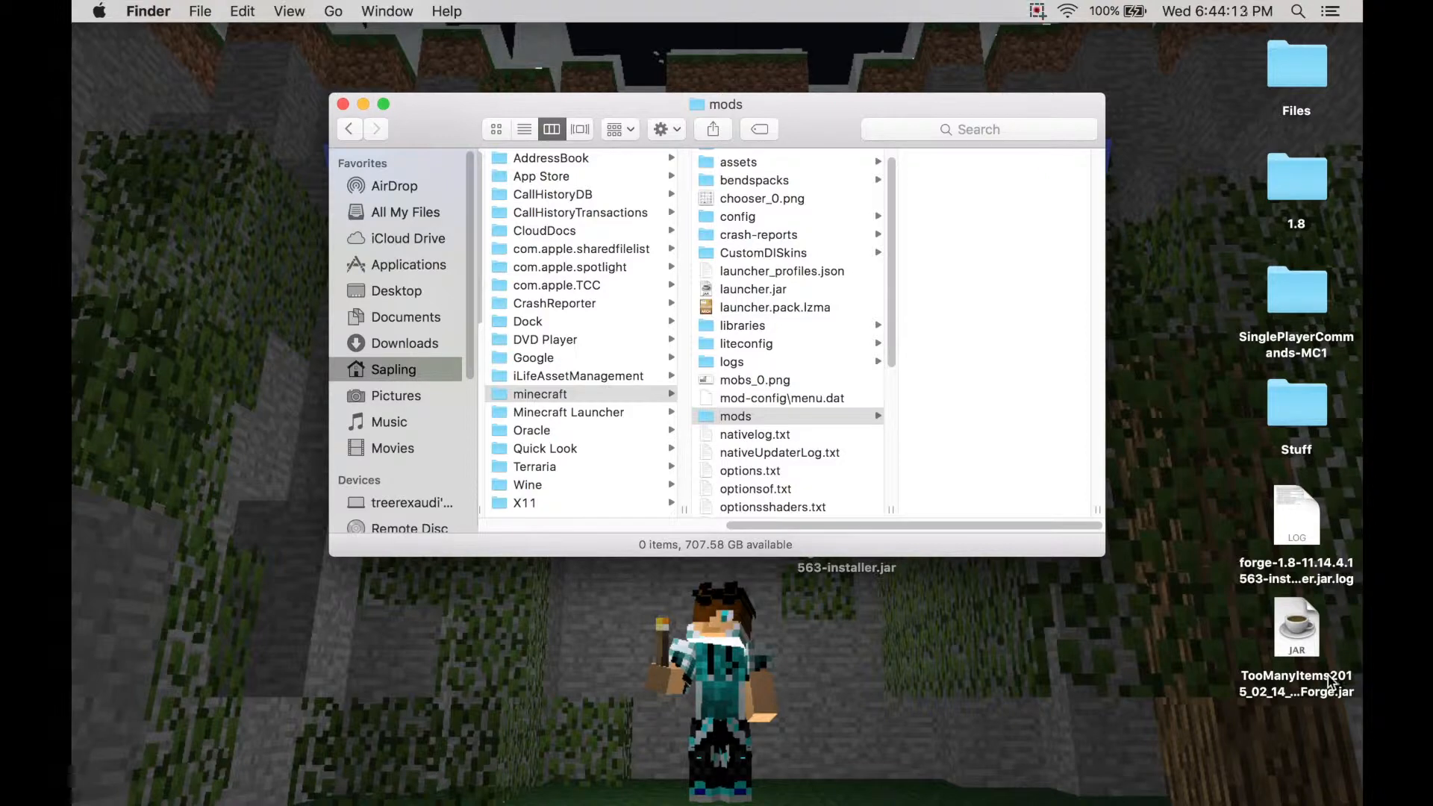
drag(1295, 628, 1169, 598)
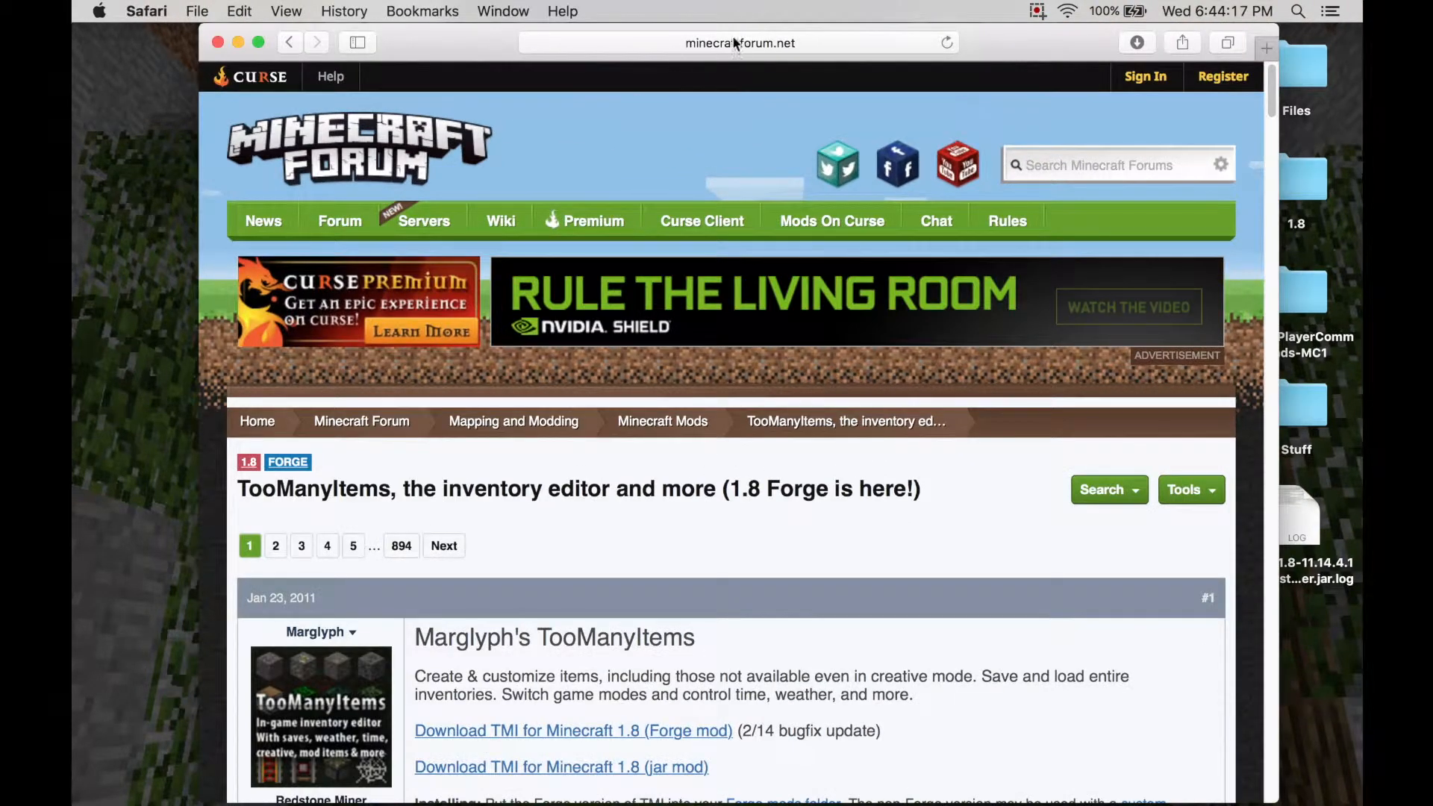
Step: Follow the TooManyItems Forge download link, then close the mods folder window
scroll(down, 3)
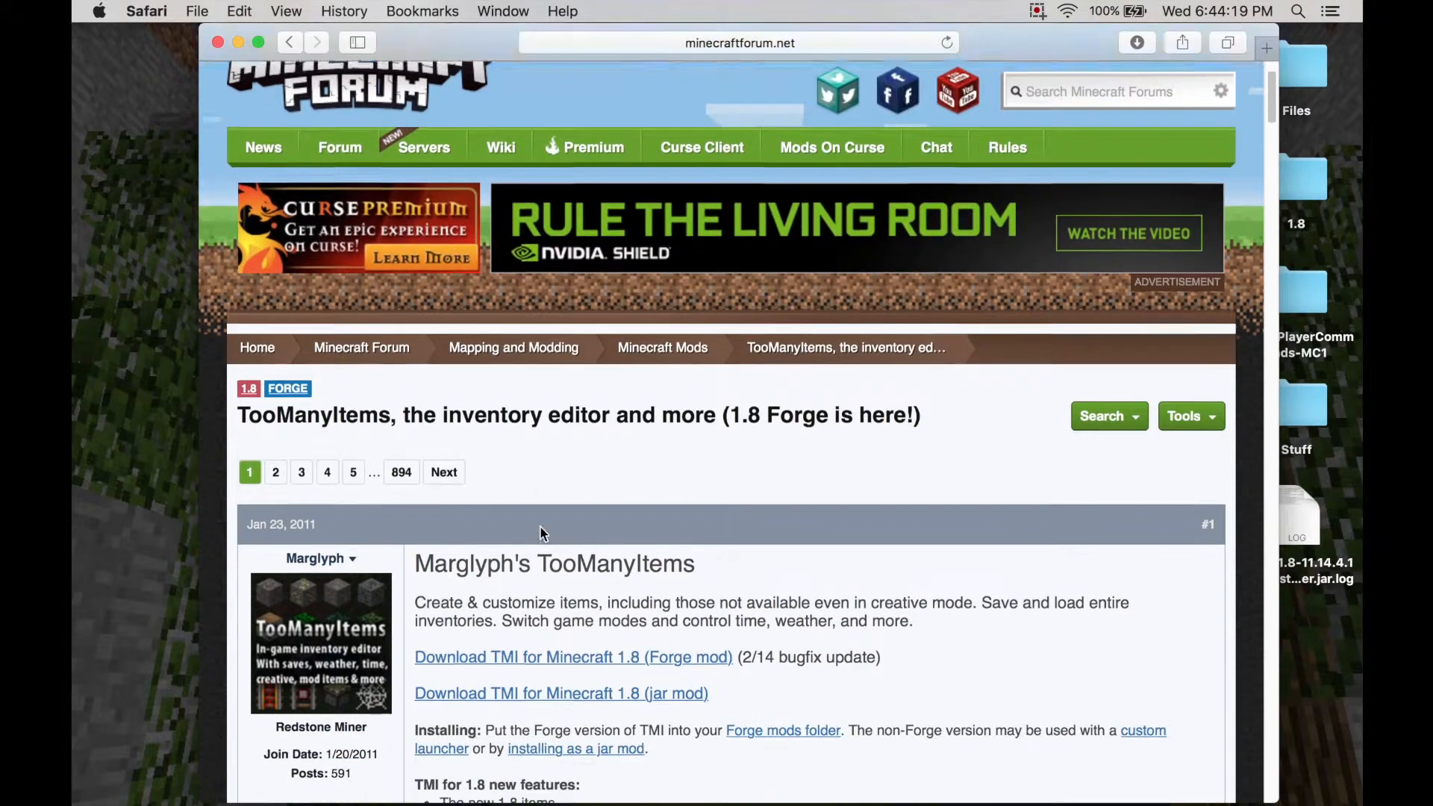
click(576, 521)
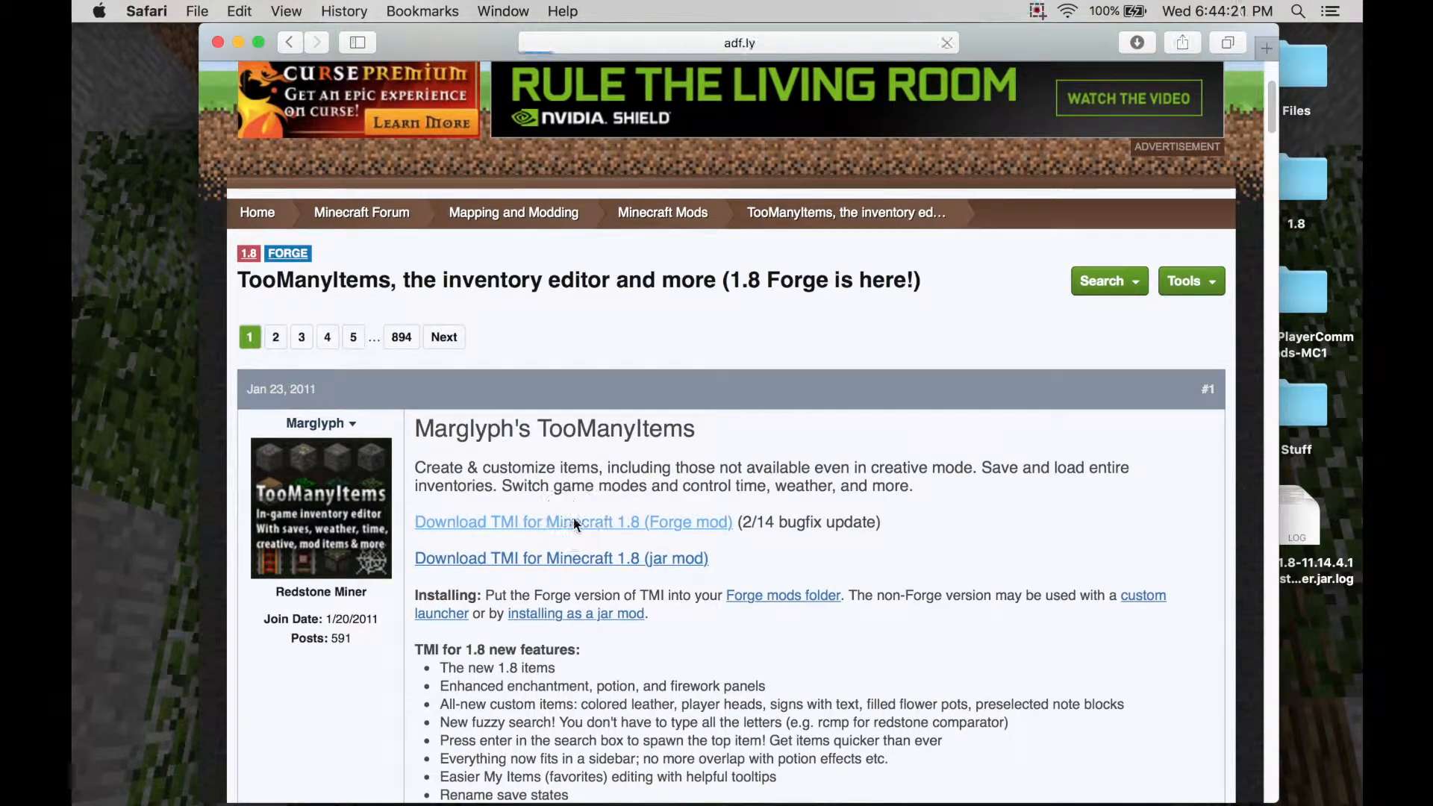
click(575, 522)
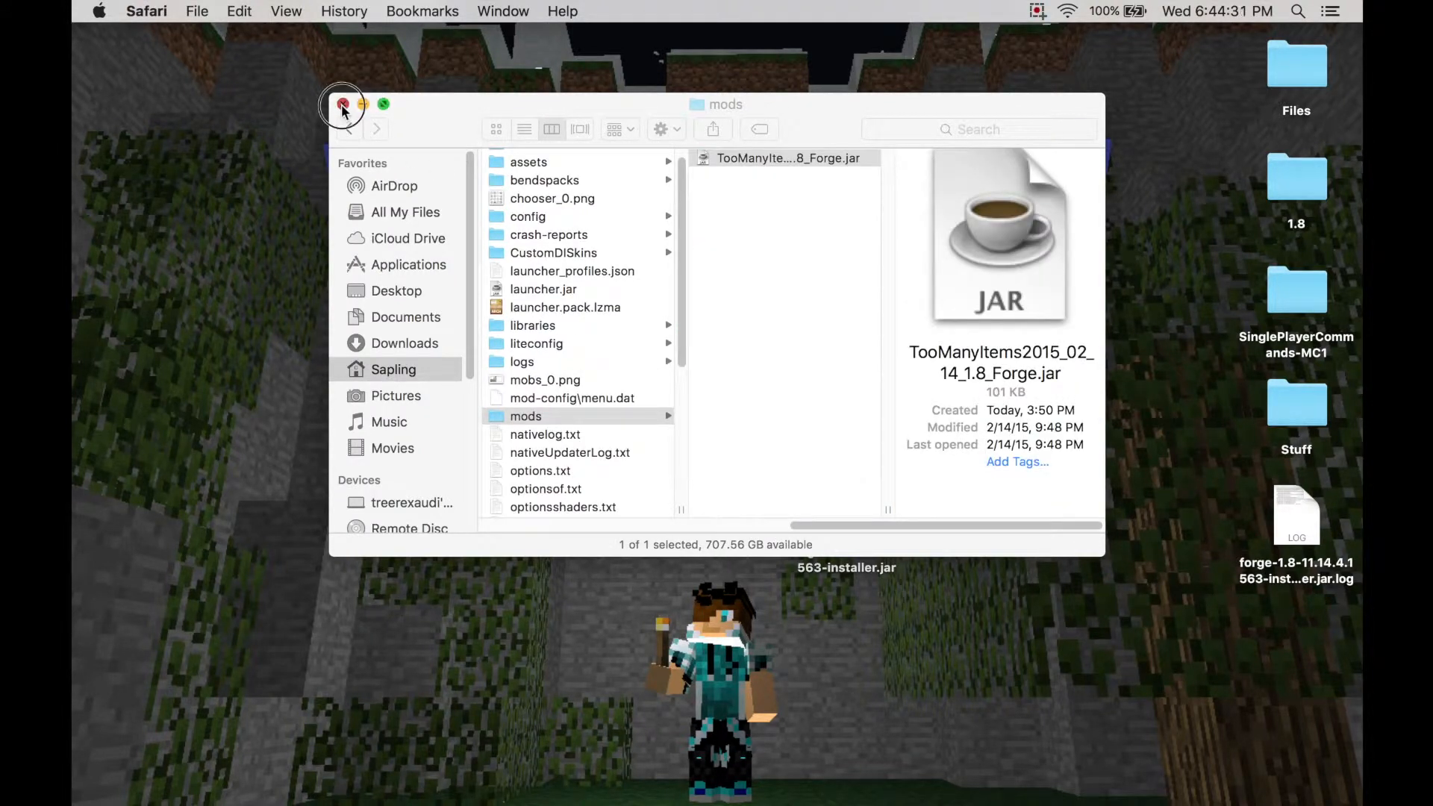
click(340, 106)
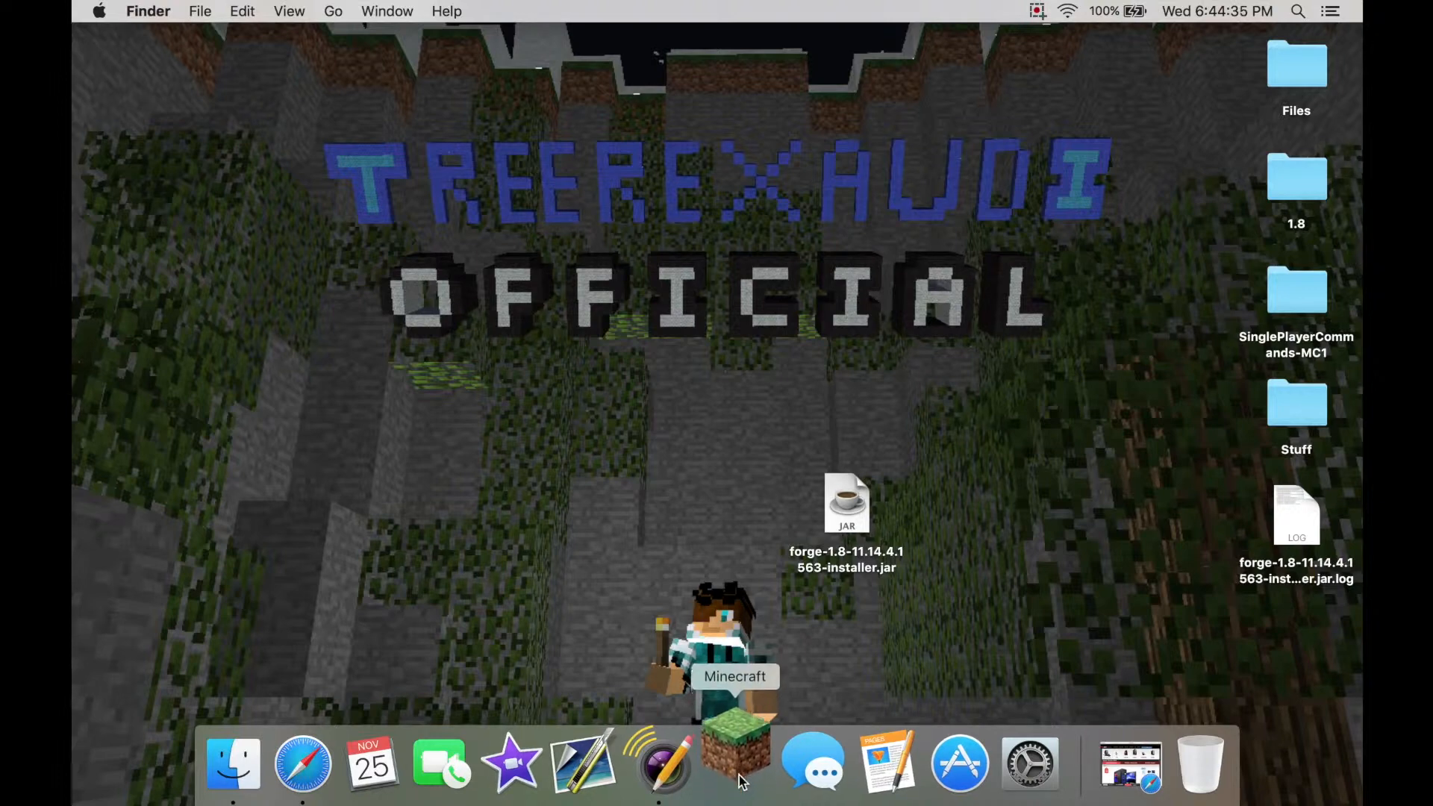
Step: Launch Minecraft with the LiteLoader 1.8 with Forge 1.8 profile
click(736, 748)
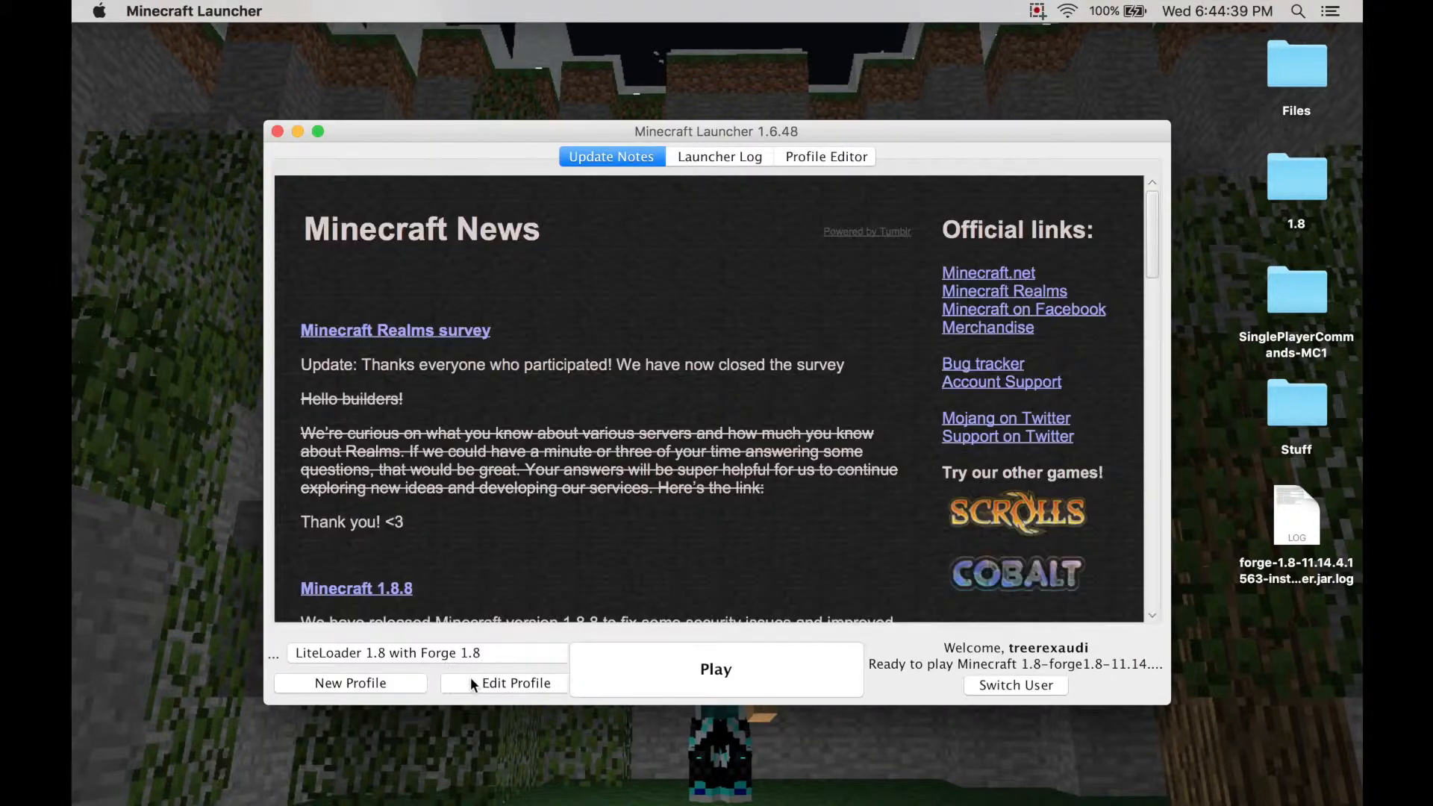
click(516, 683)
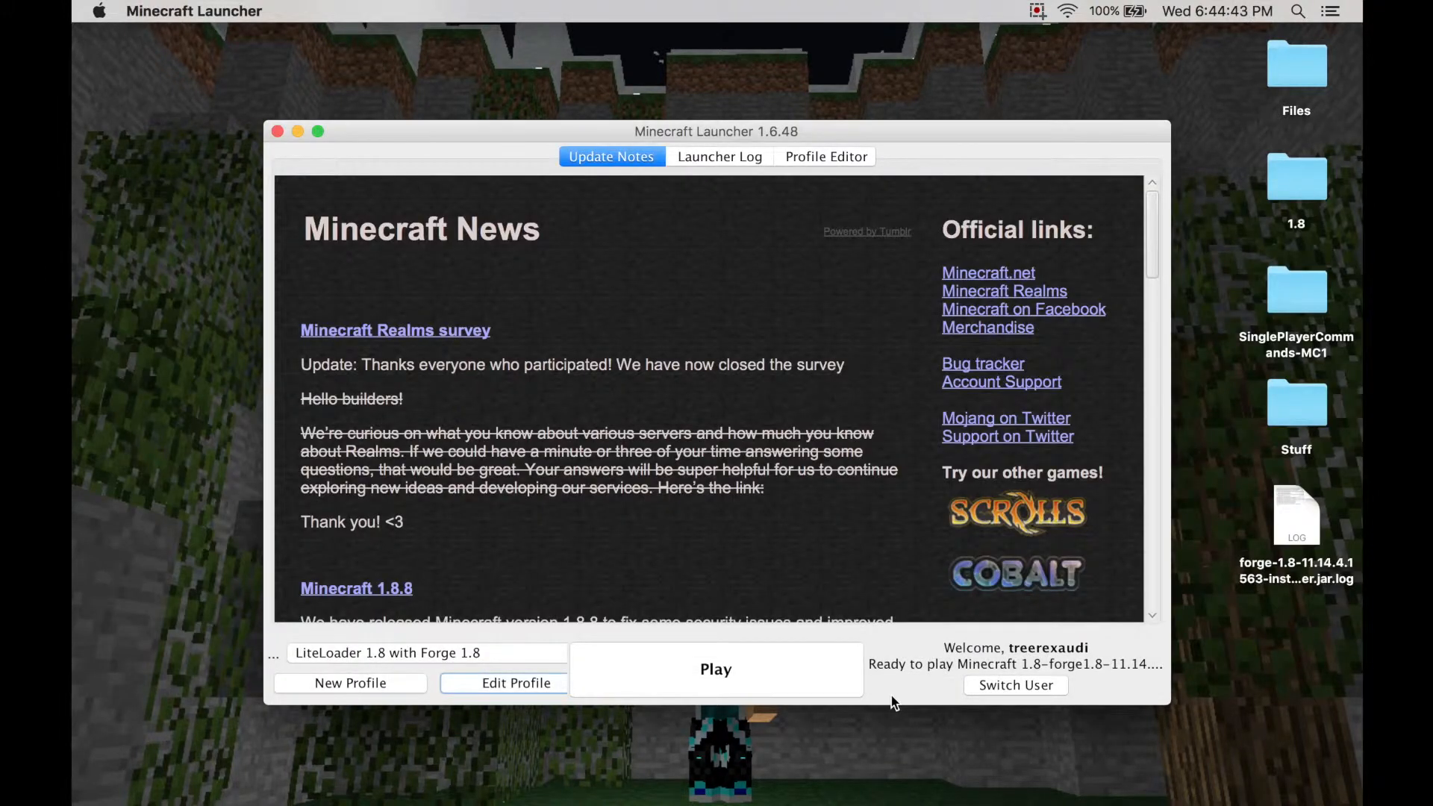
mouse_move(732, 695)
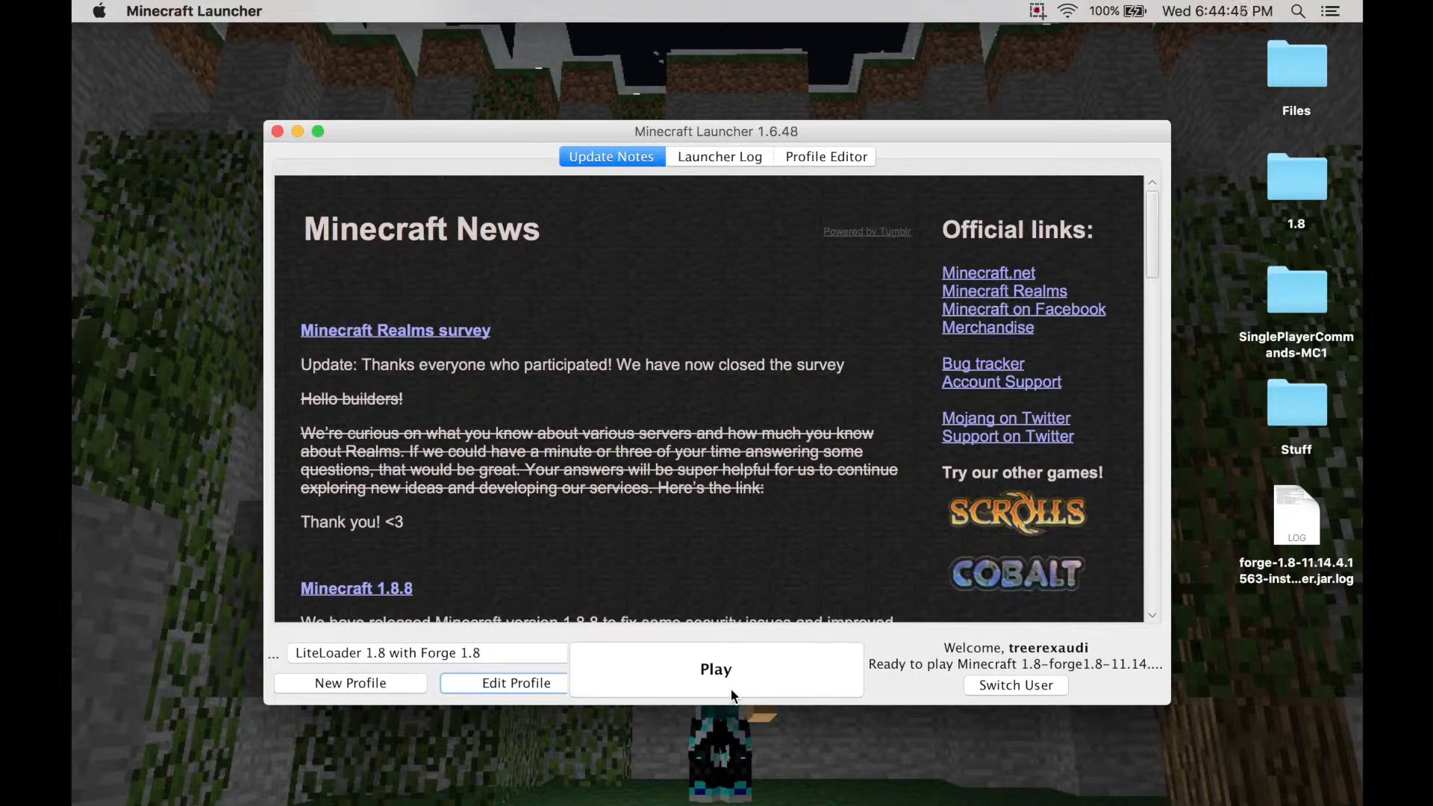
click(716, 668)
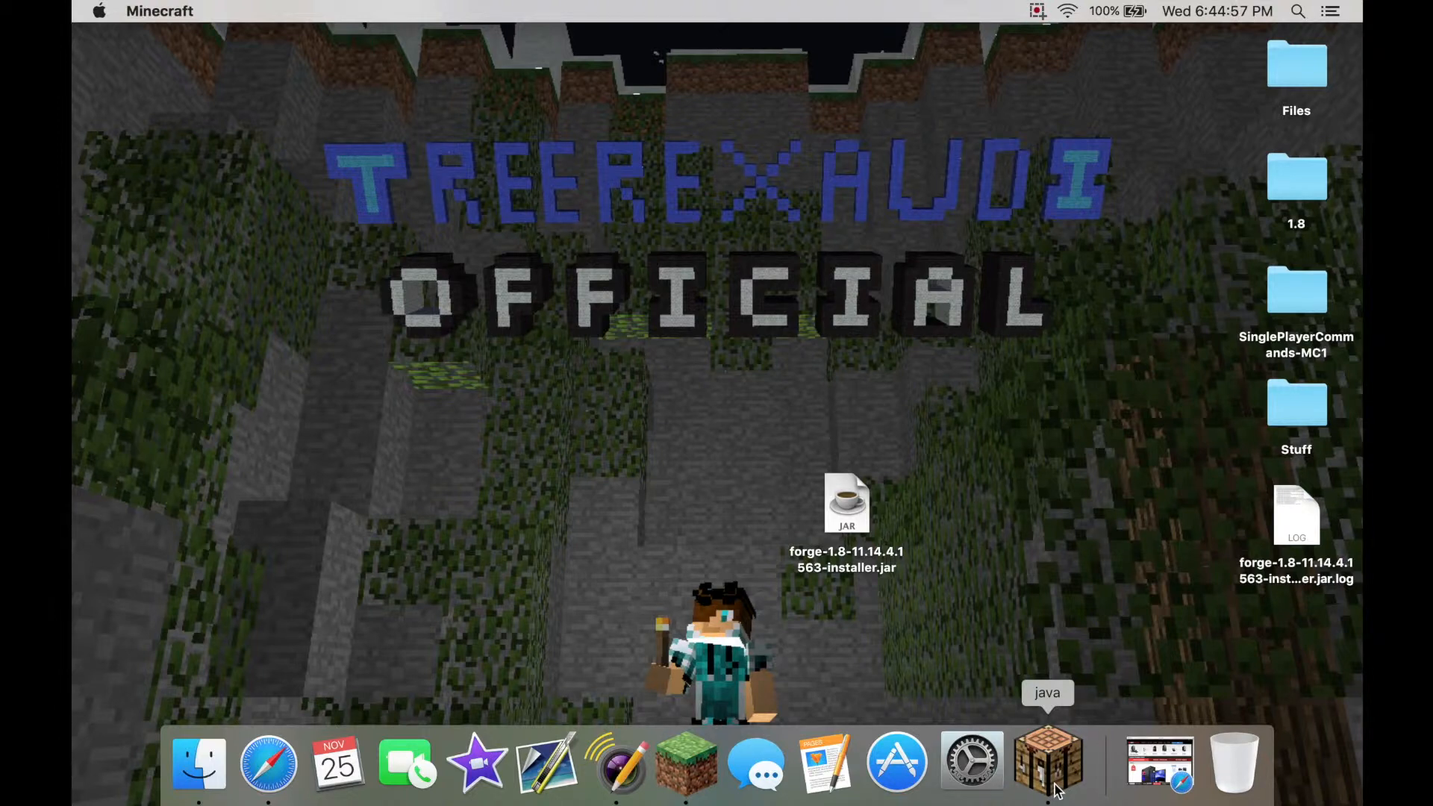
Step: Bring the Minecraft 1.8 window forward to the Forge title screen
click(1045, 763)
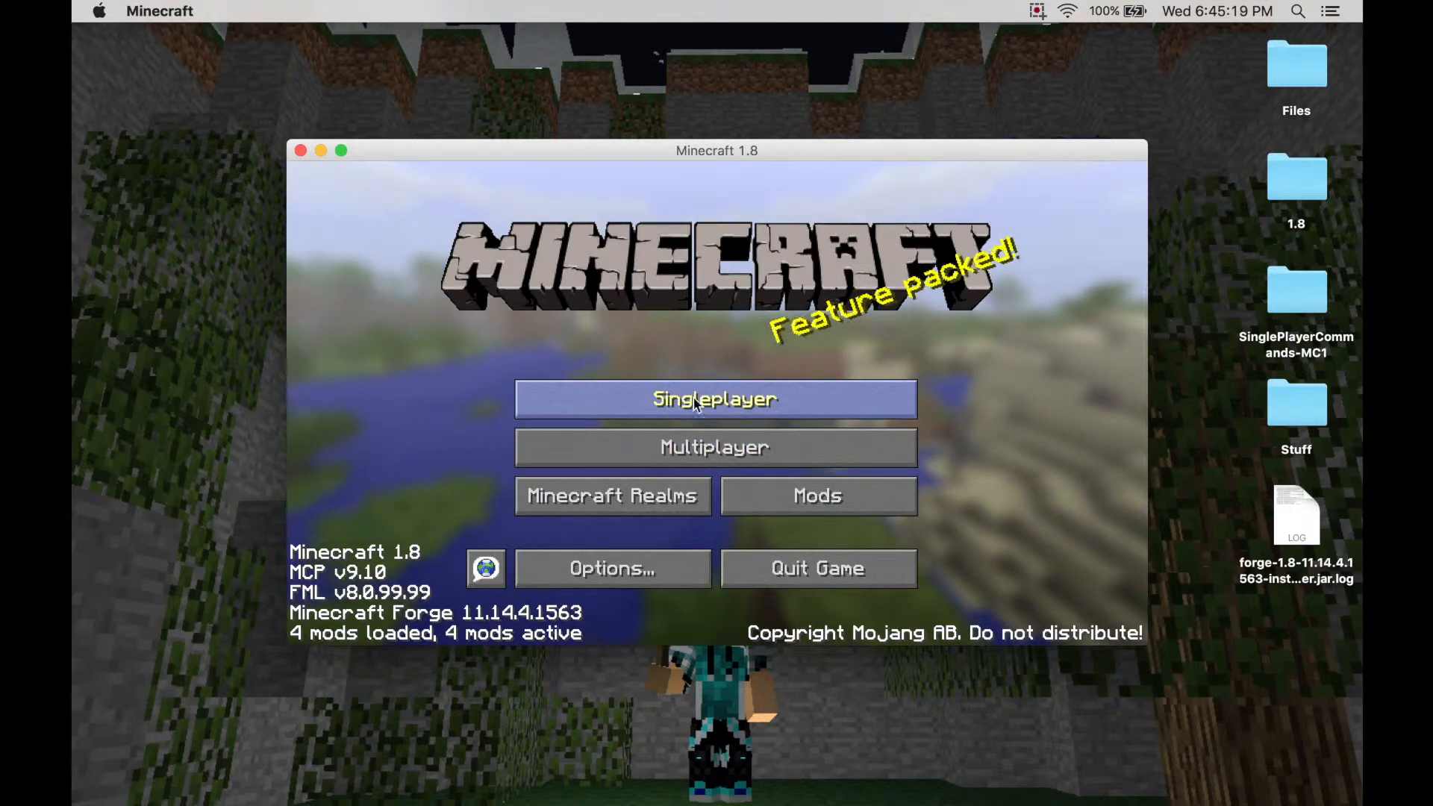
Step: Start a Singleplayer game and create the Creative-mode world 'New World'
click(715, 399)
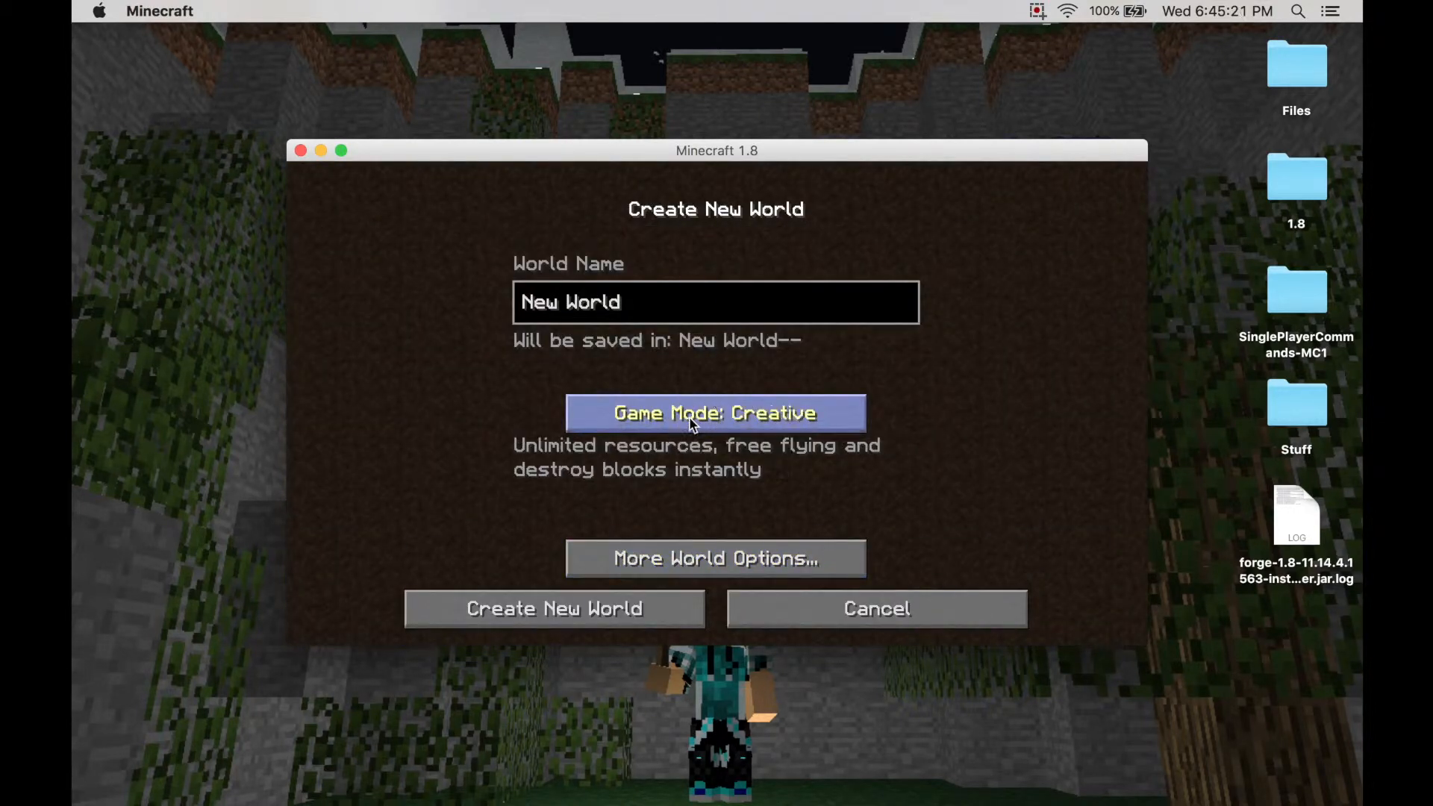
click(556, 609)
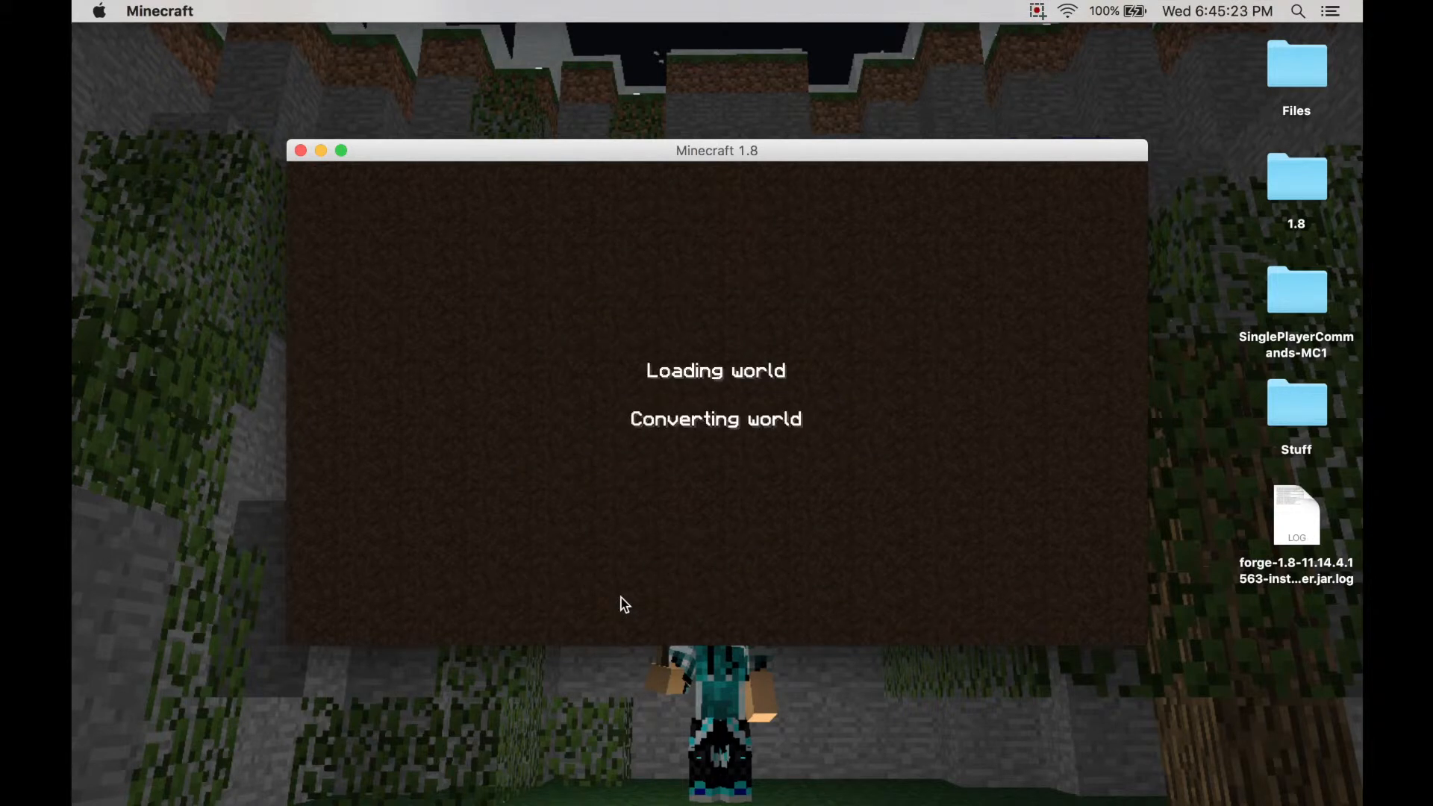
mouse_move(841, 416)
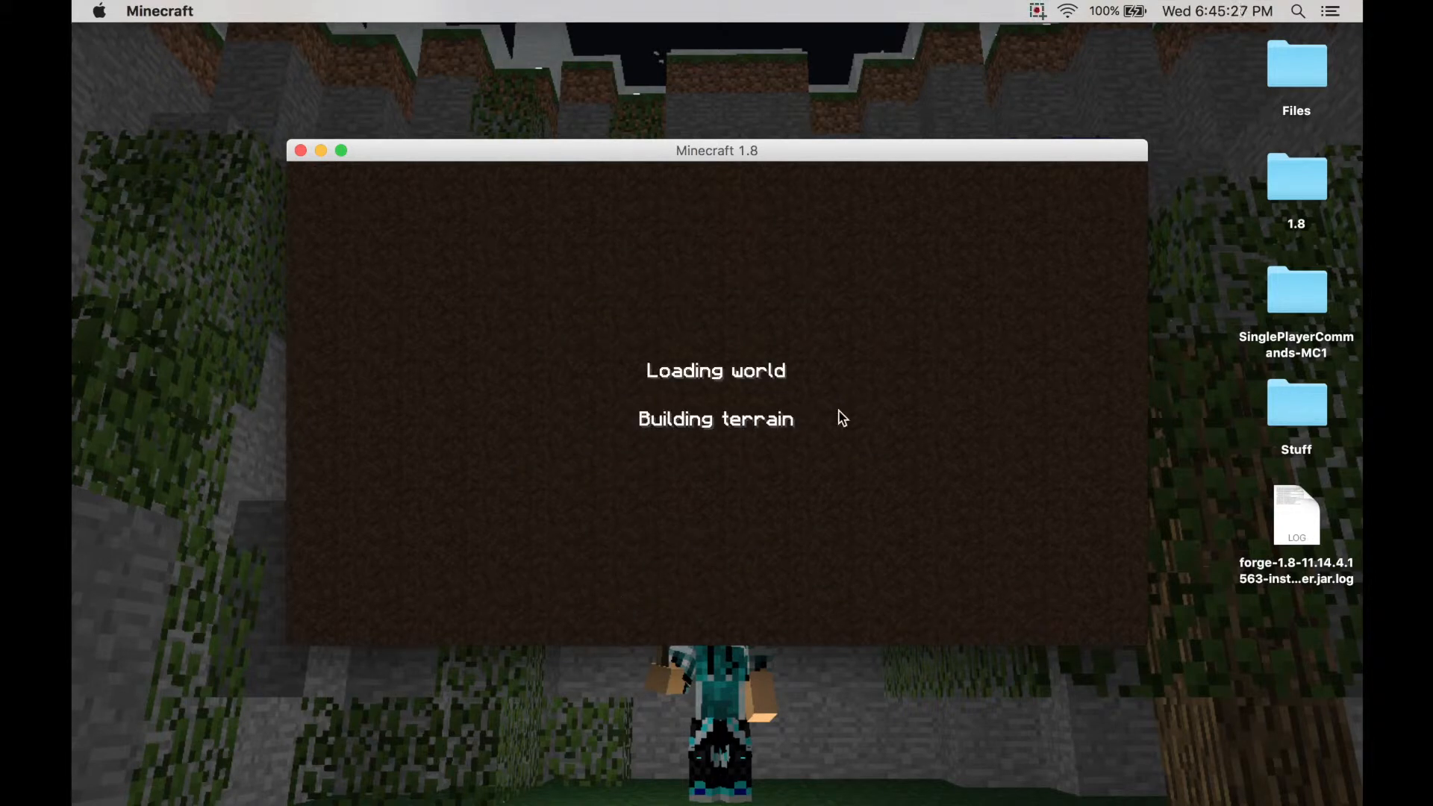
mouse_move(843, 406)
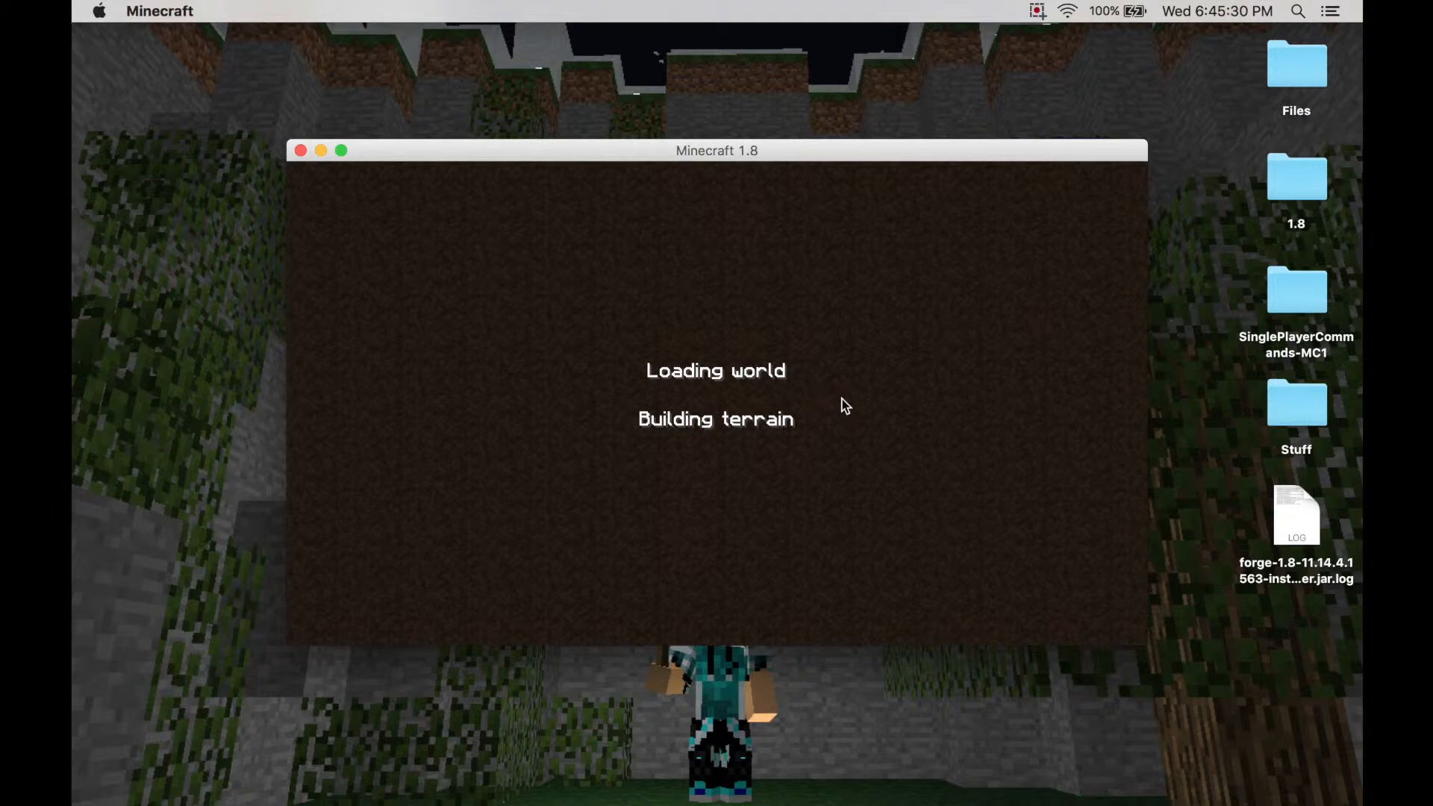
mouse_move(847, 405)
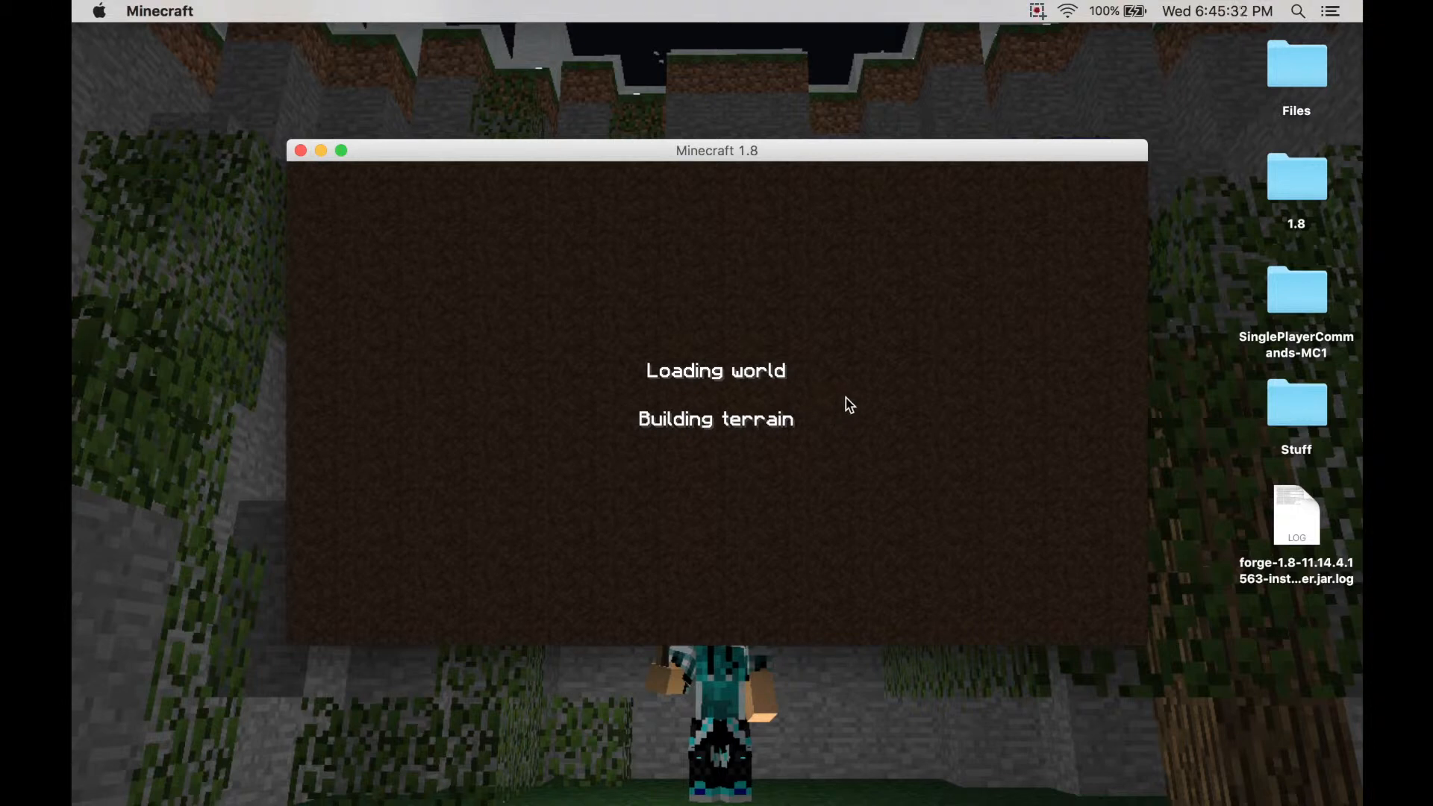
mouse_move(459, 496)
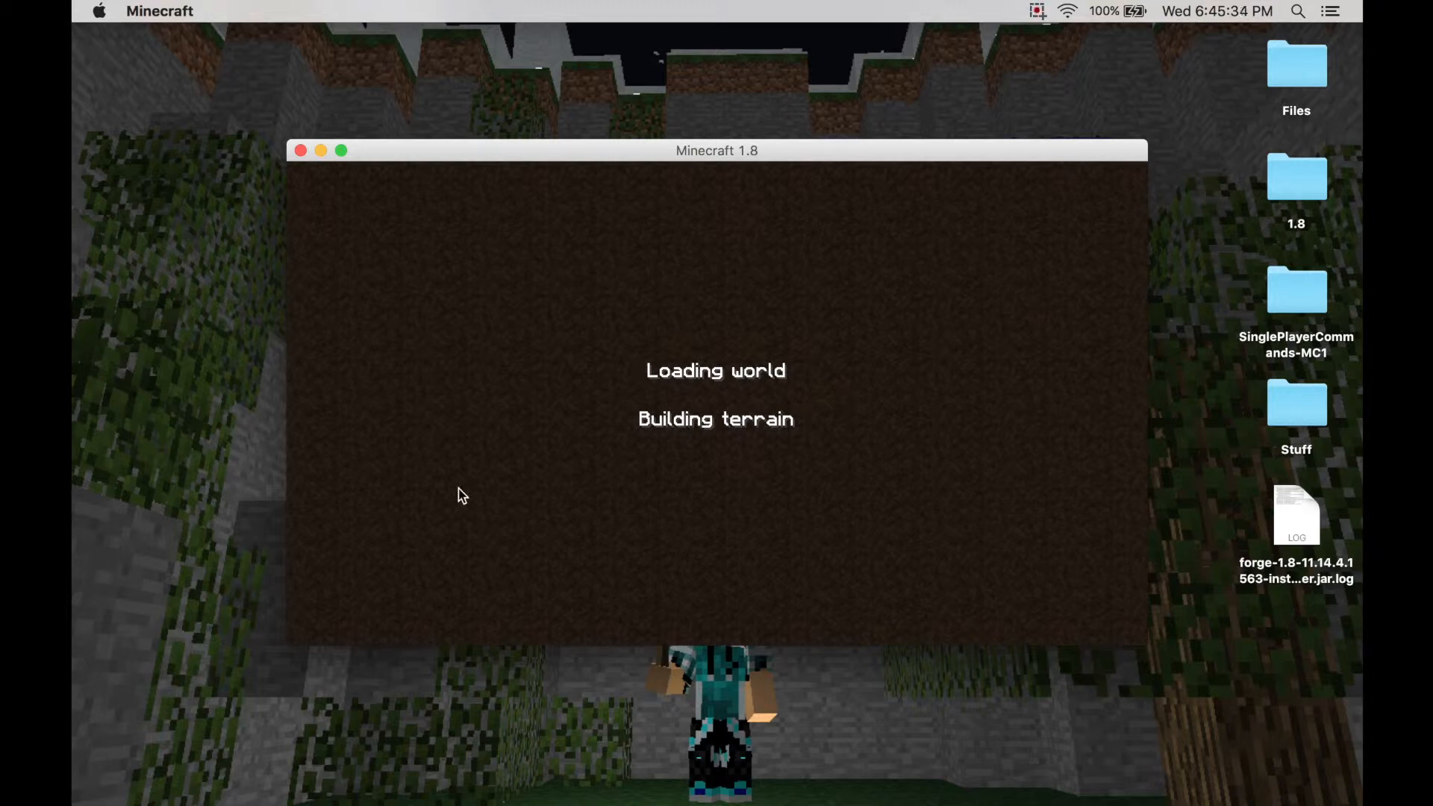
mouse_move(357, 536)
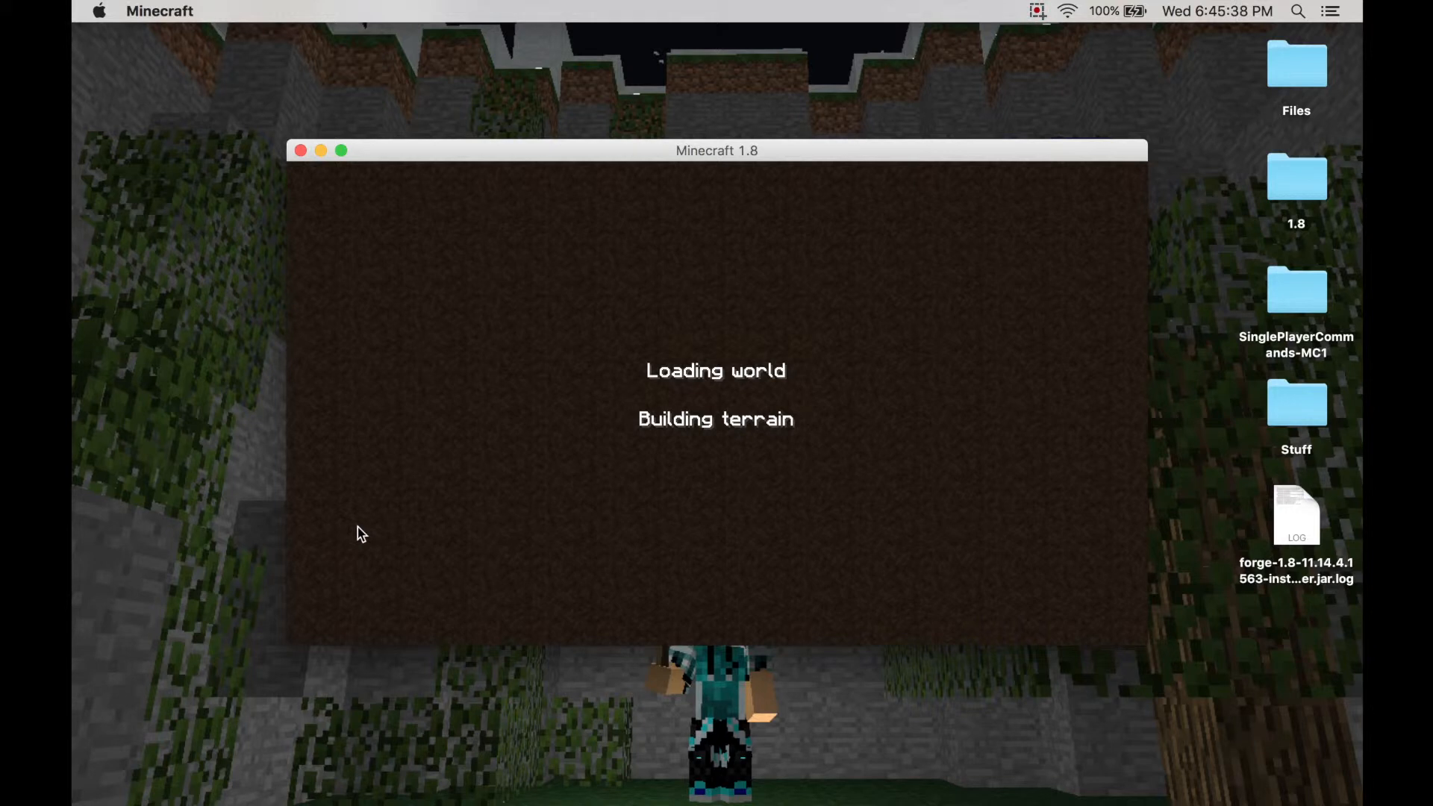
mouse_move(778, 386)
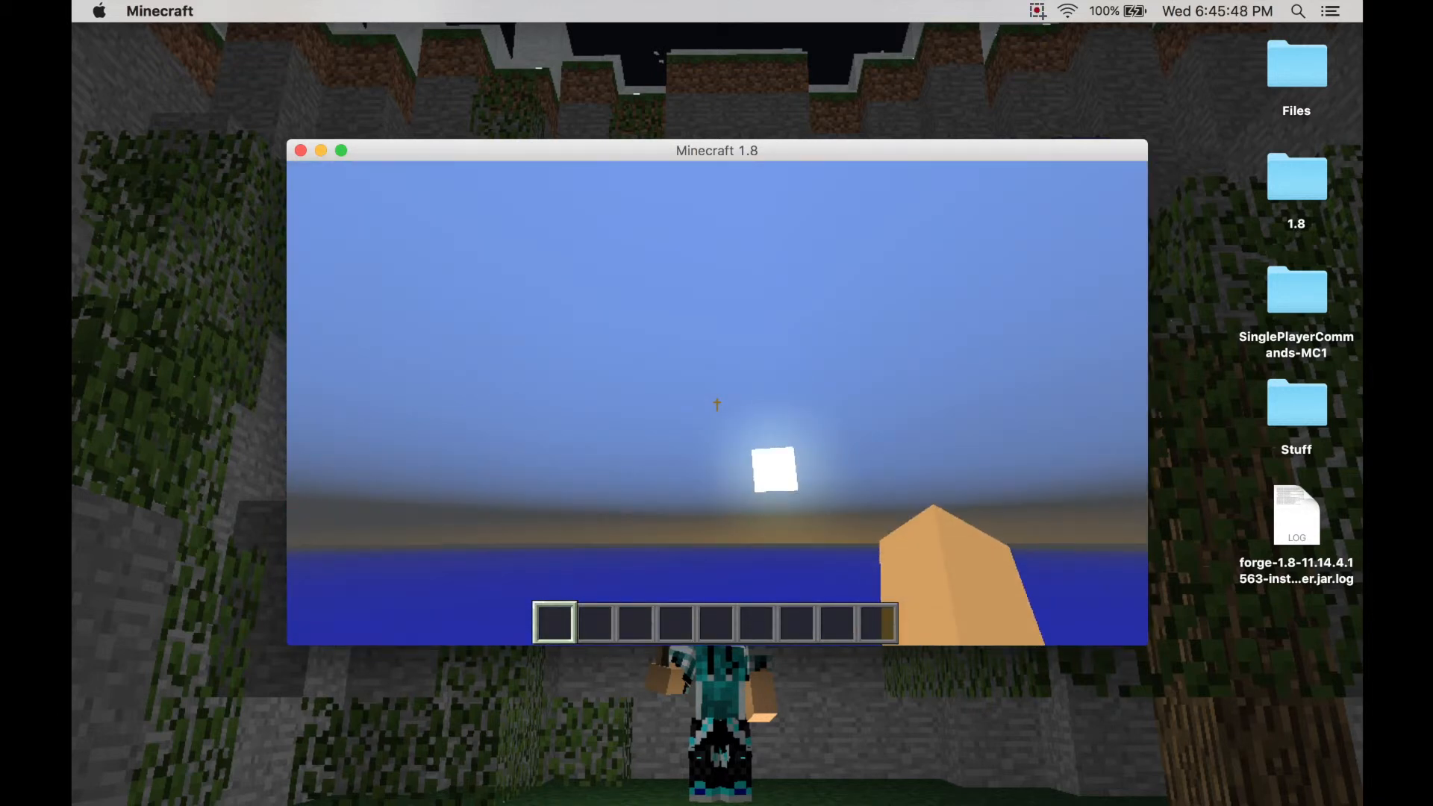
Step: Open the inventory's TooManyItems enchanting panel and set Knockback to level 10
key(e)
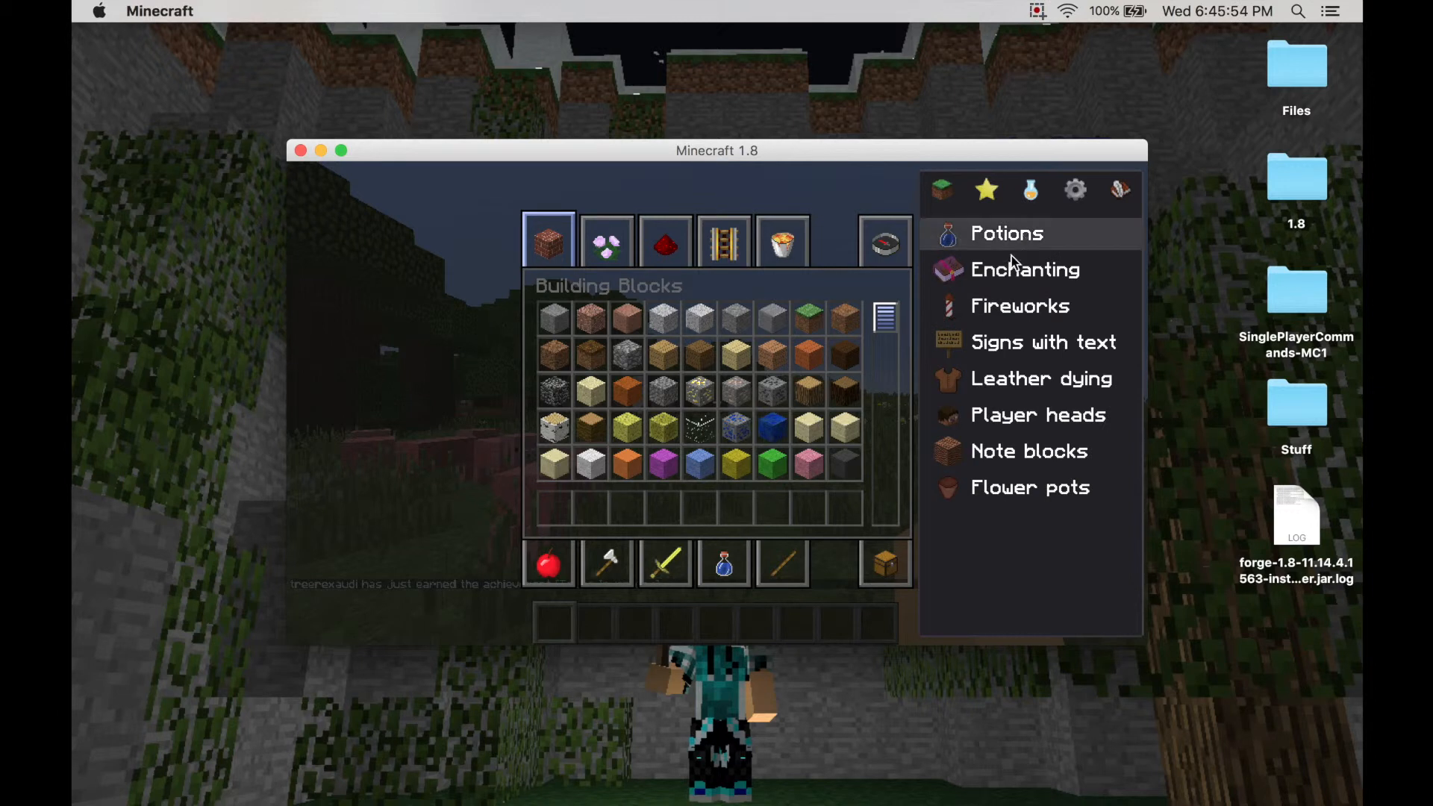
click(1025, 269)
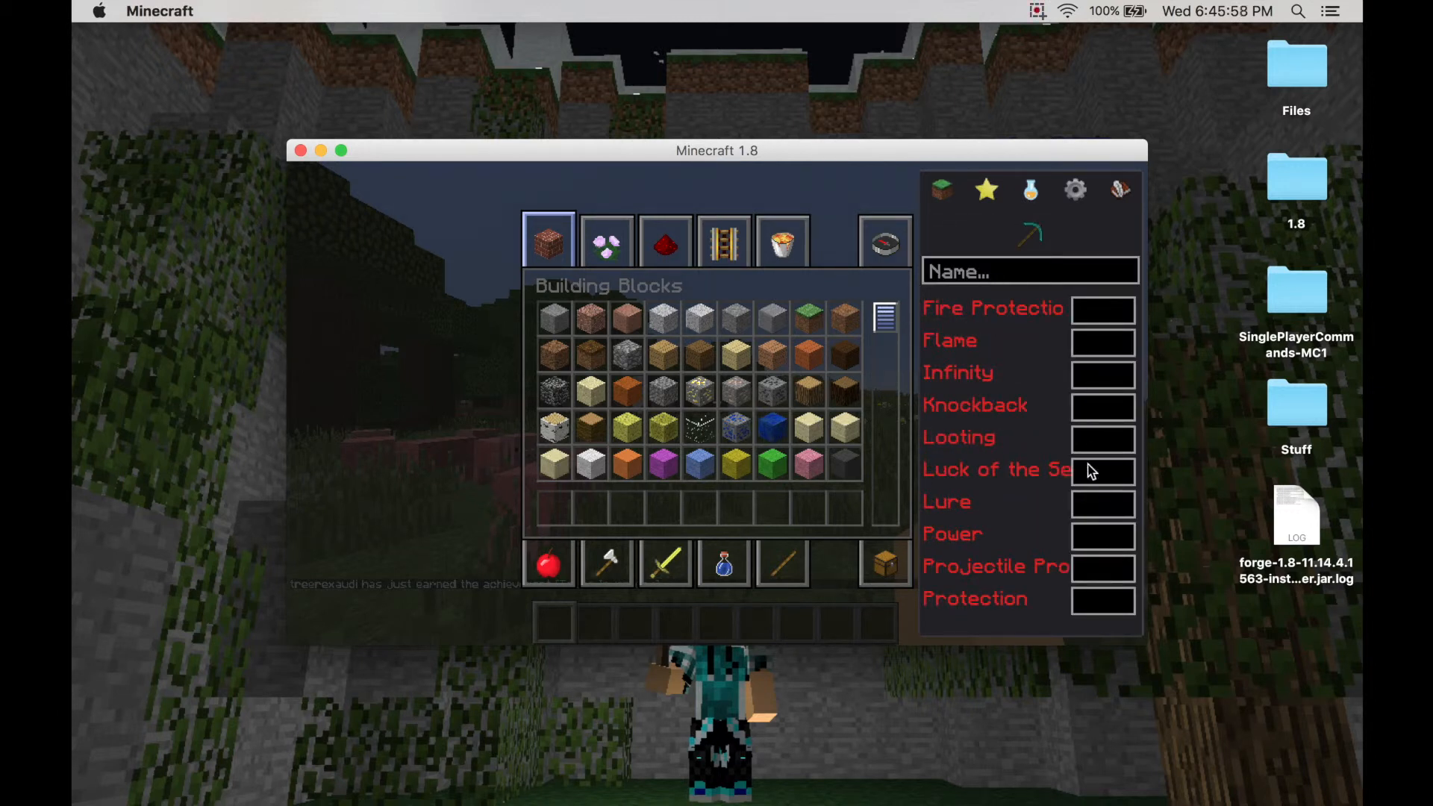
text(10)
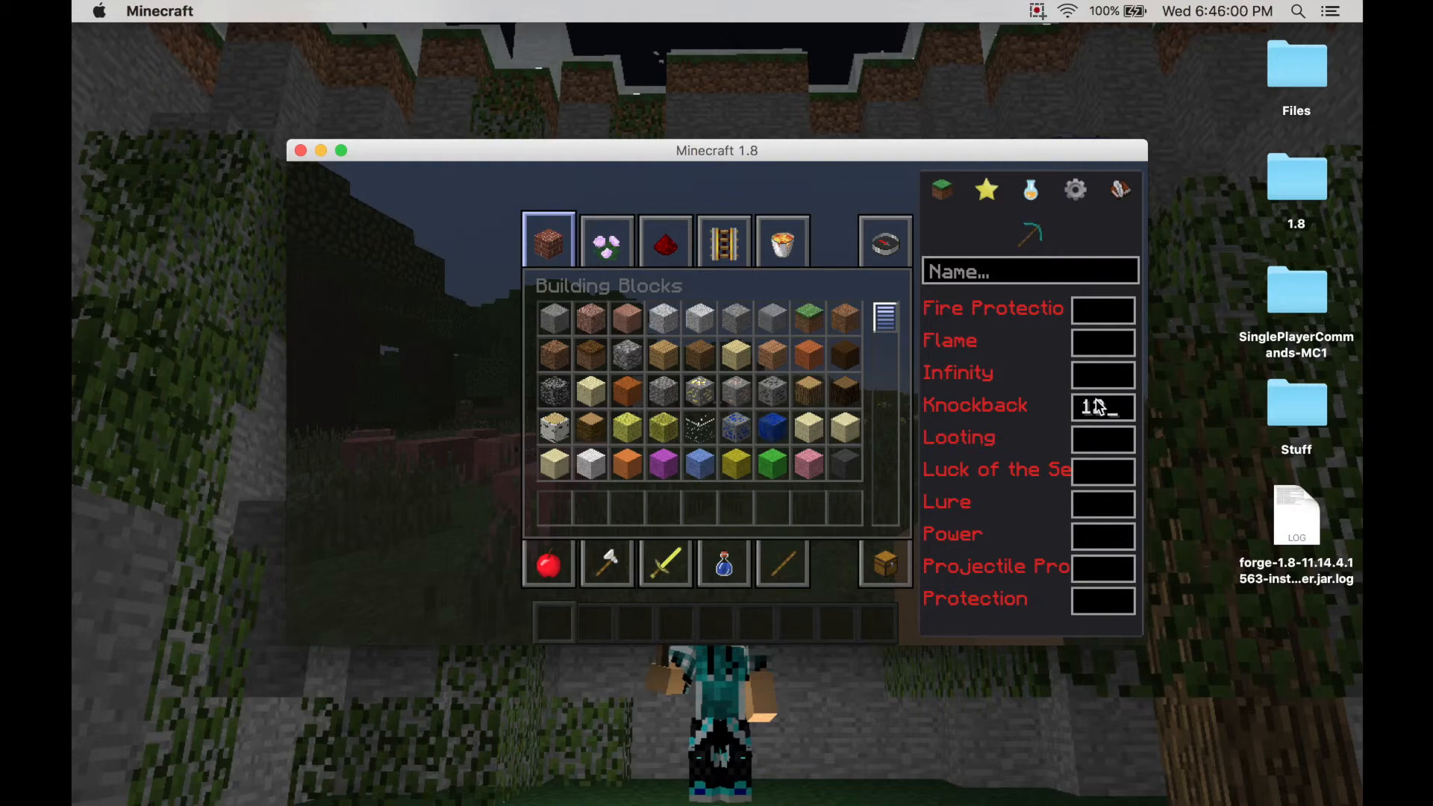